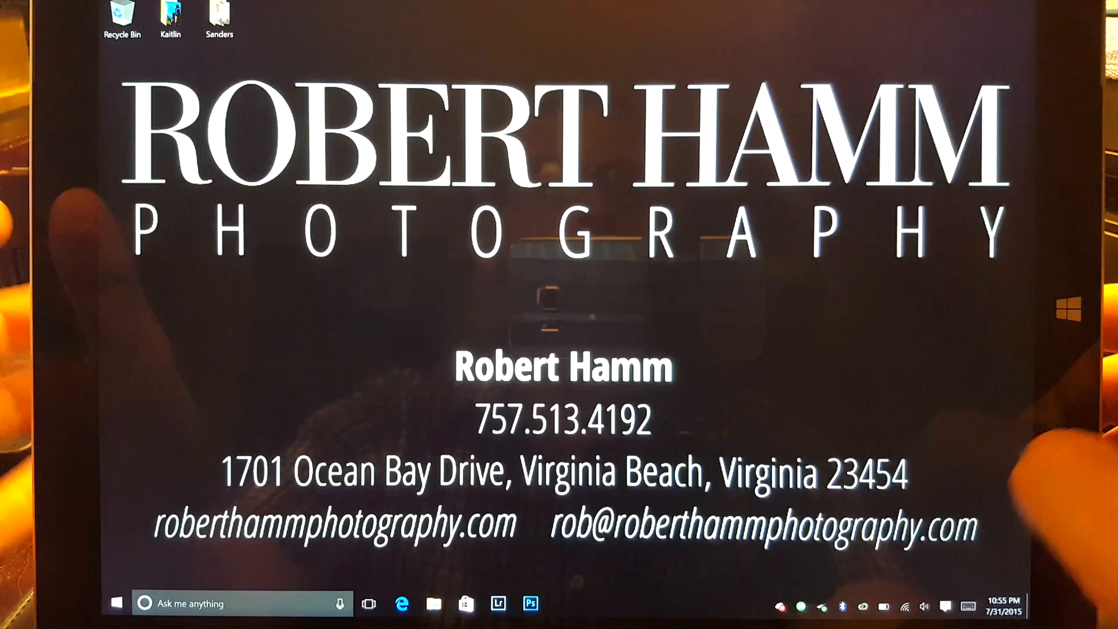
Open the full-screen Start menu, then close it to return to the desktop.
click(945, 605)
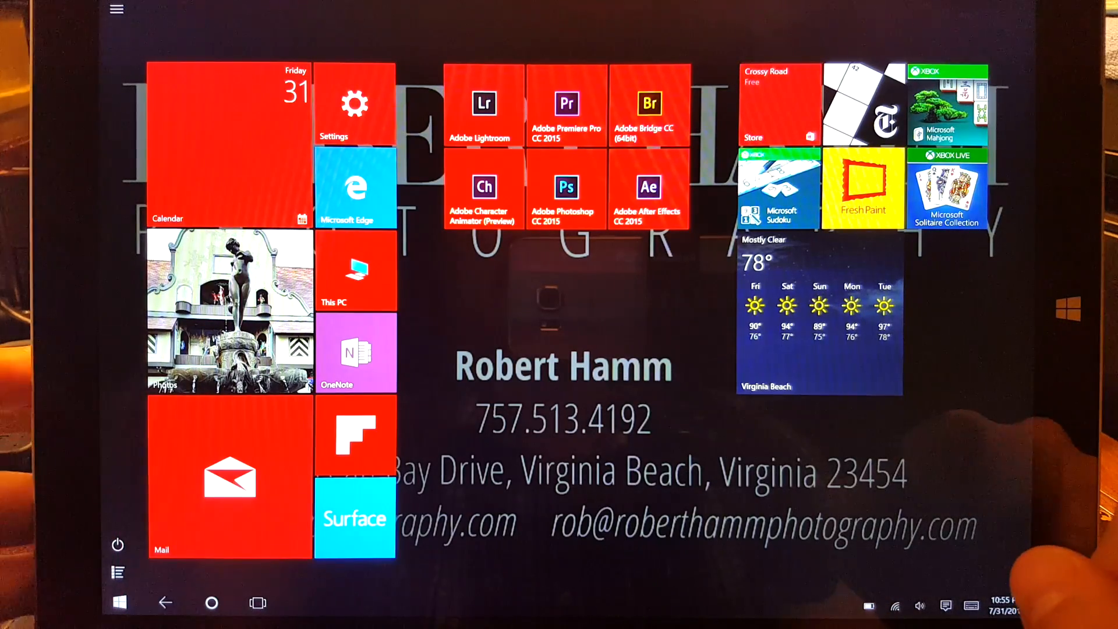
click(819, 314)
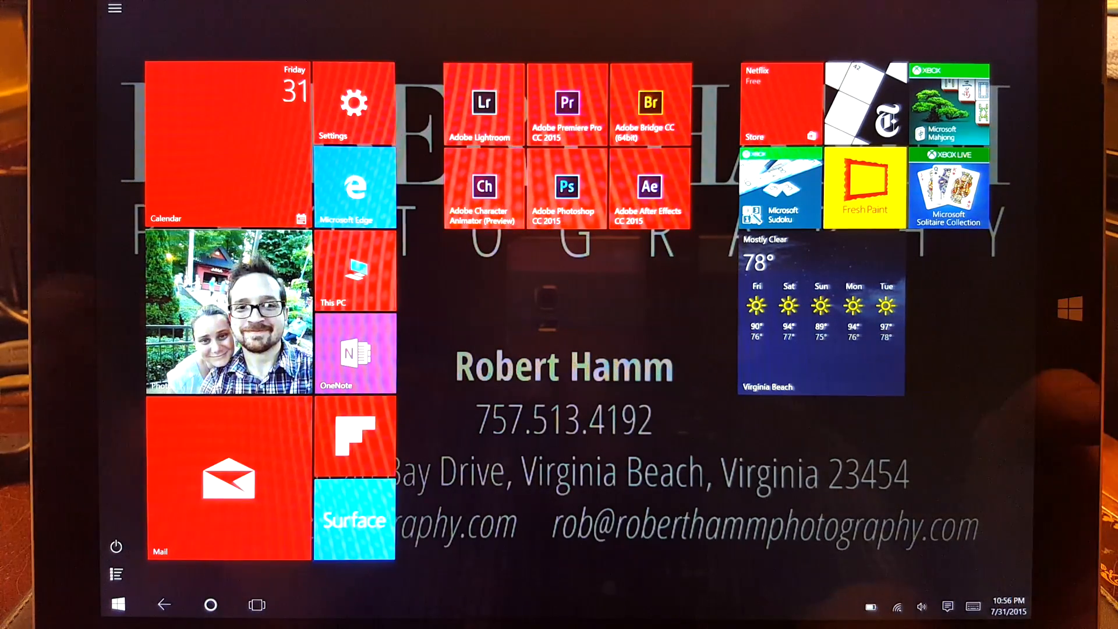
click(948, 605)
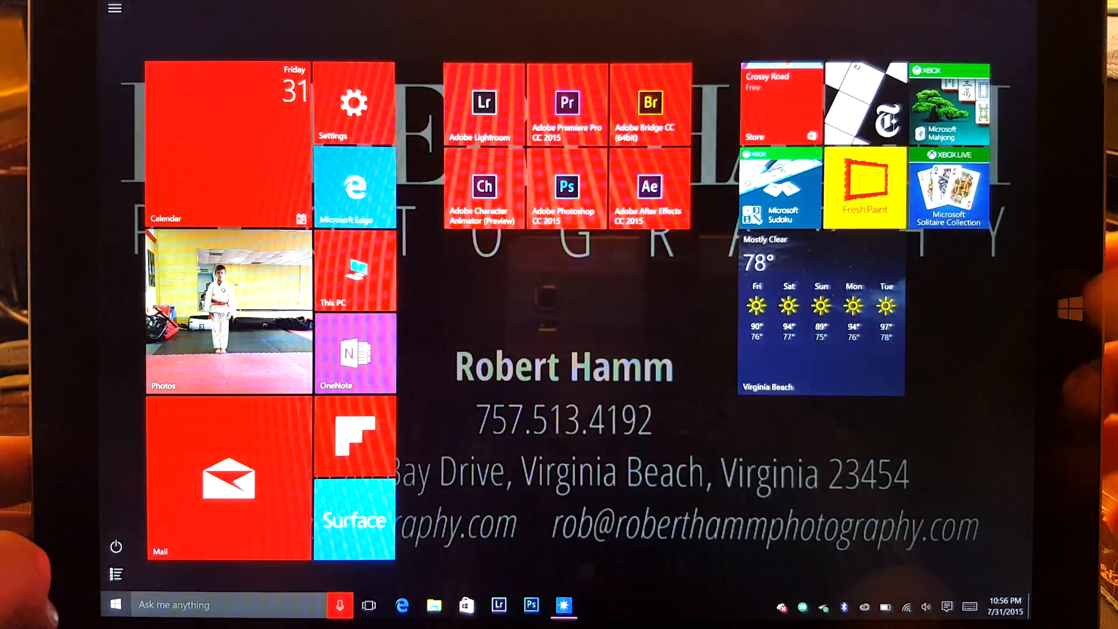
click(115, 604)
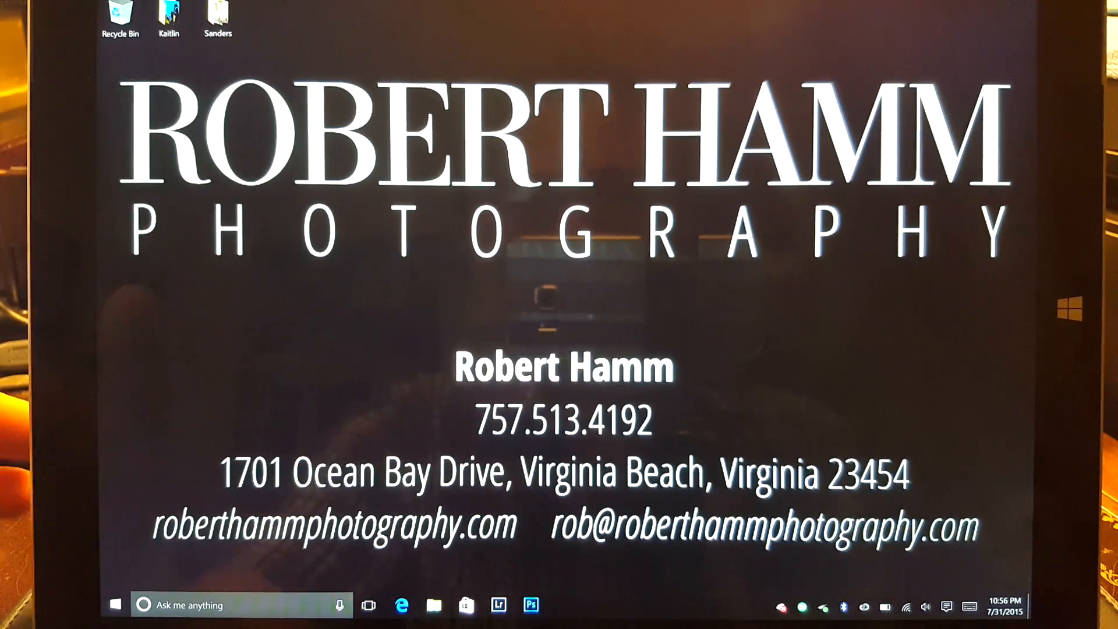
Tour Cortana's home, notebook, reminders and feedback sections, then close Cortana.
click(143, 605)
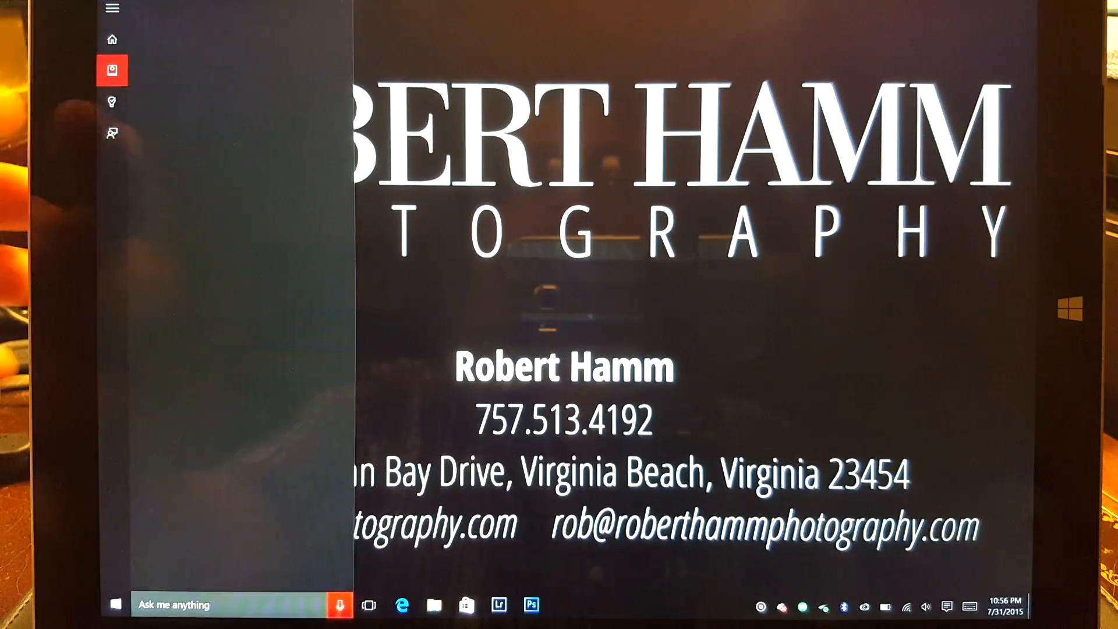
click(112, 9)
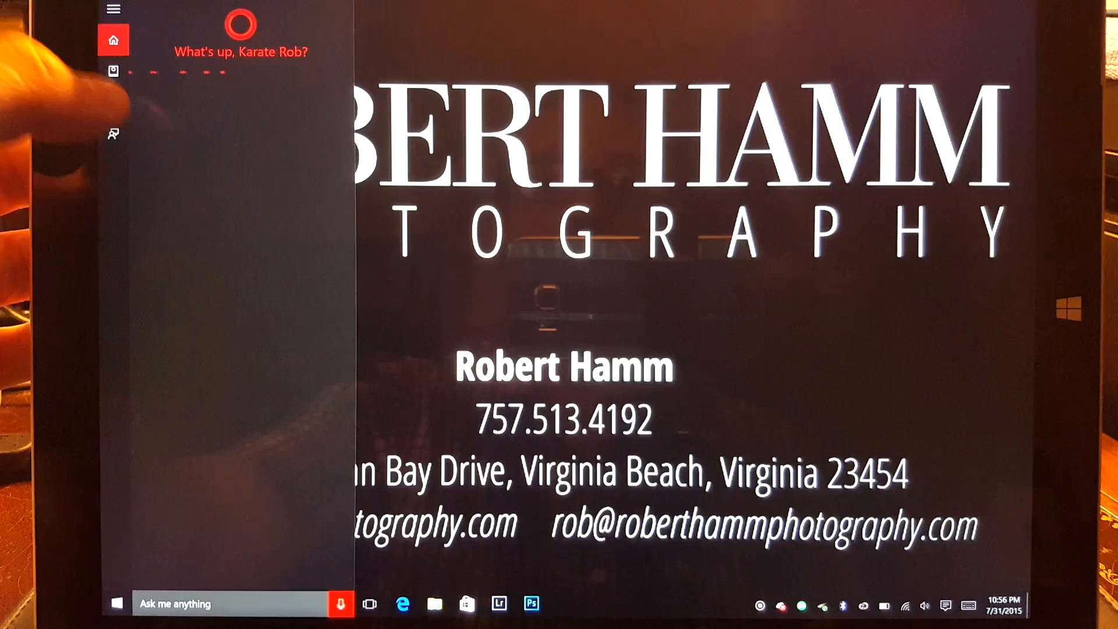
click(112, 102)
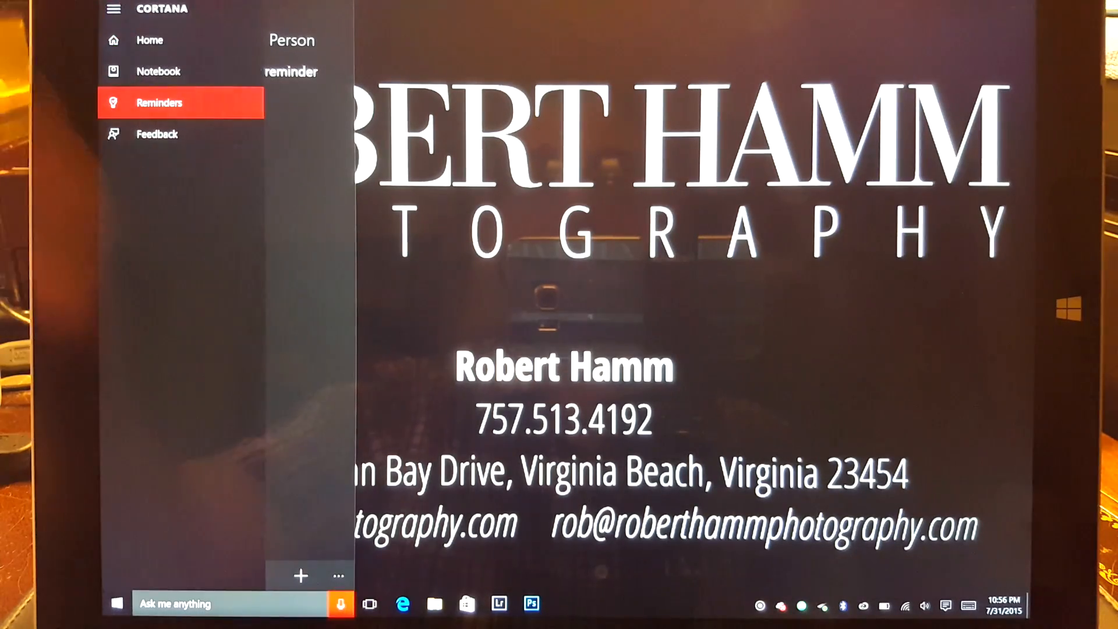
click(114, 41)
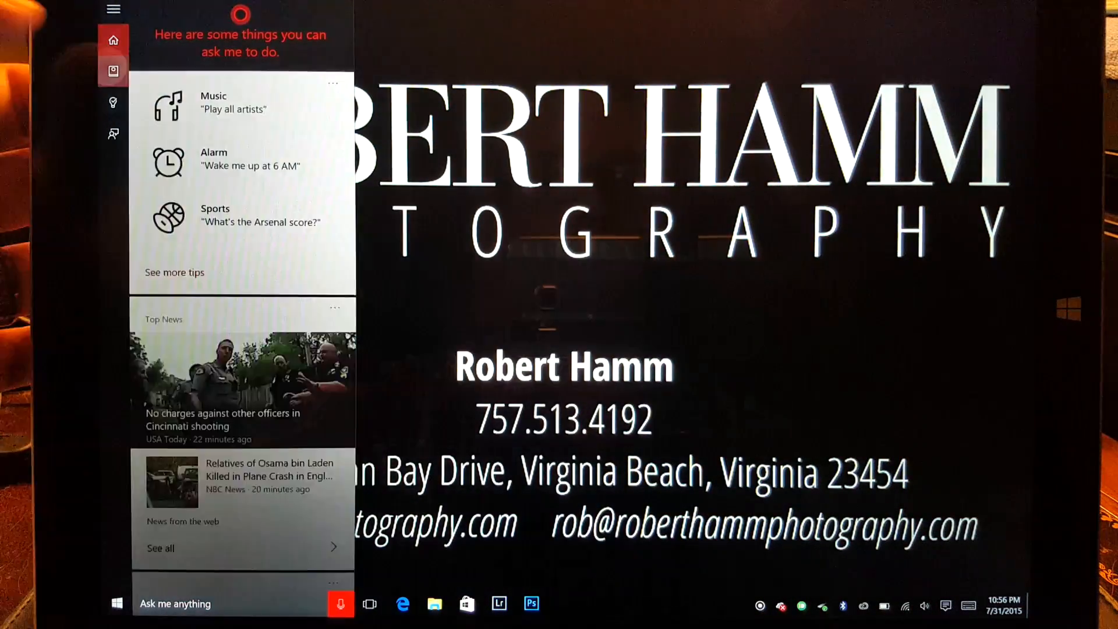
click(113, 70)
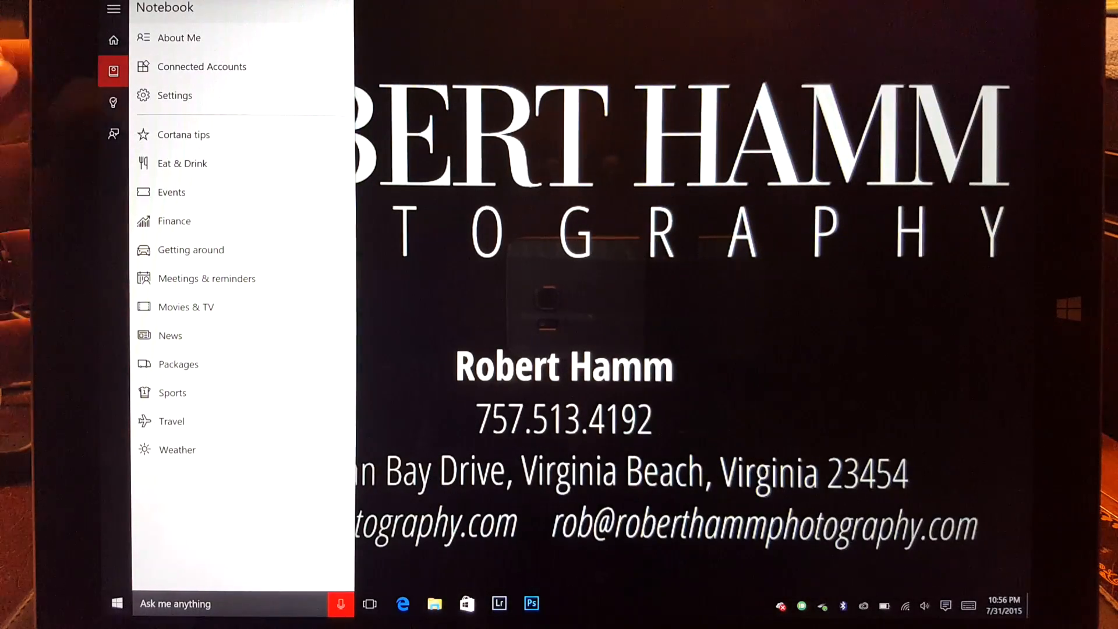
click(112, 102)
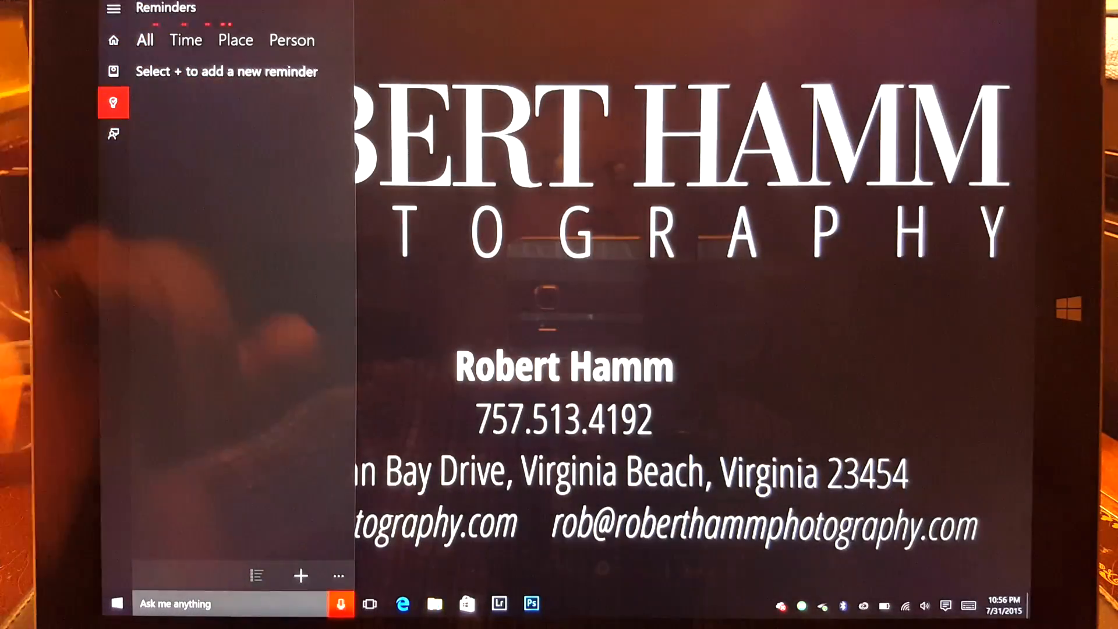
click(112, 134)
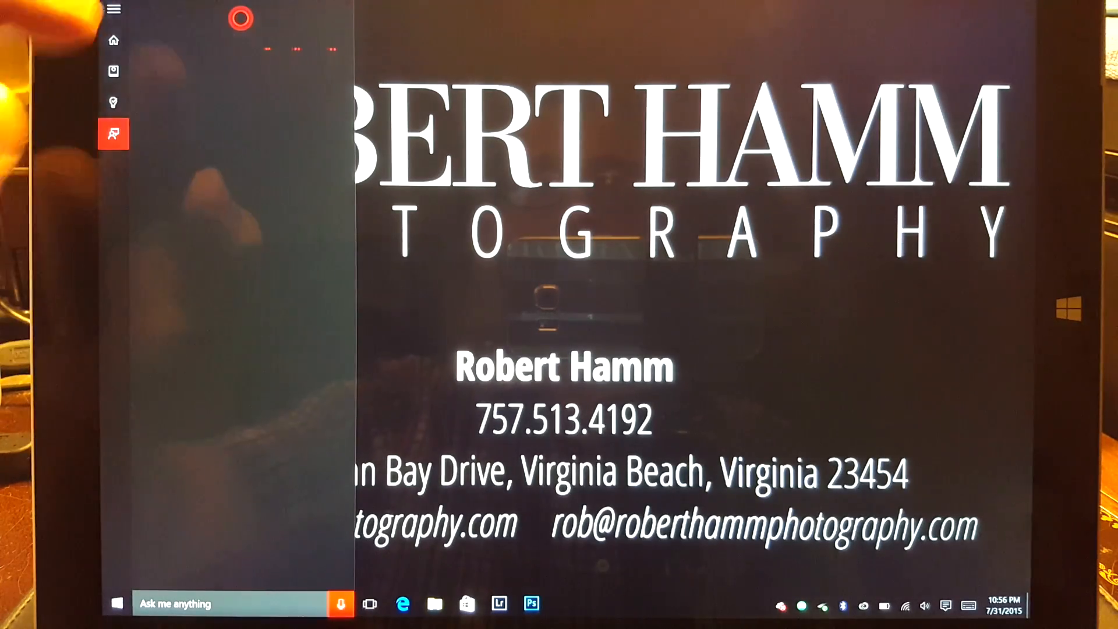
click(112, 9)
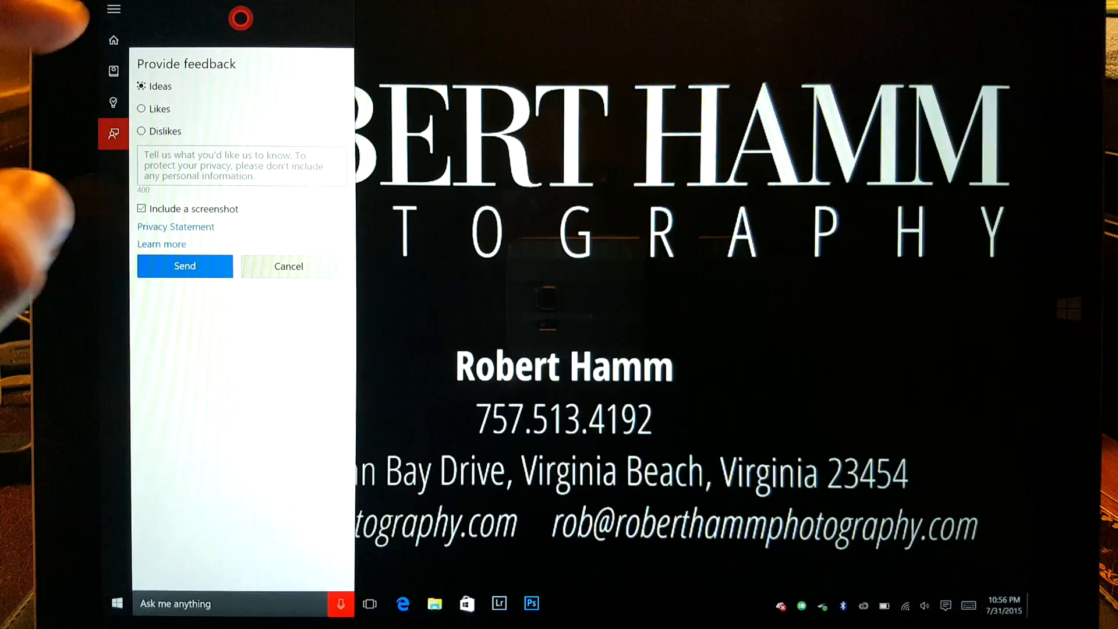
click(288, 266)
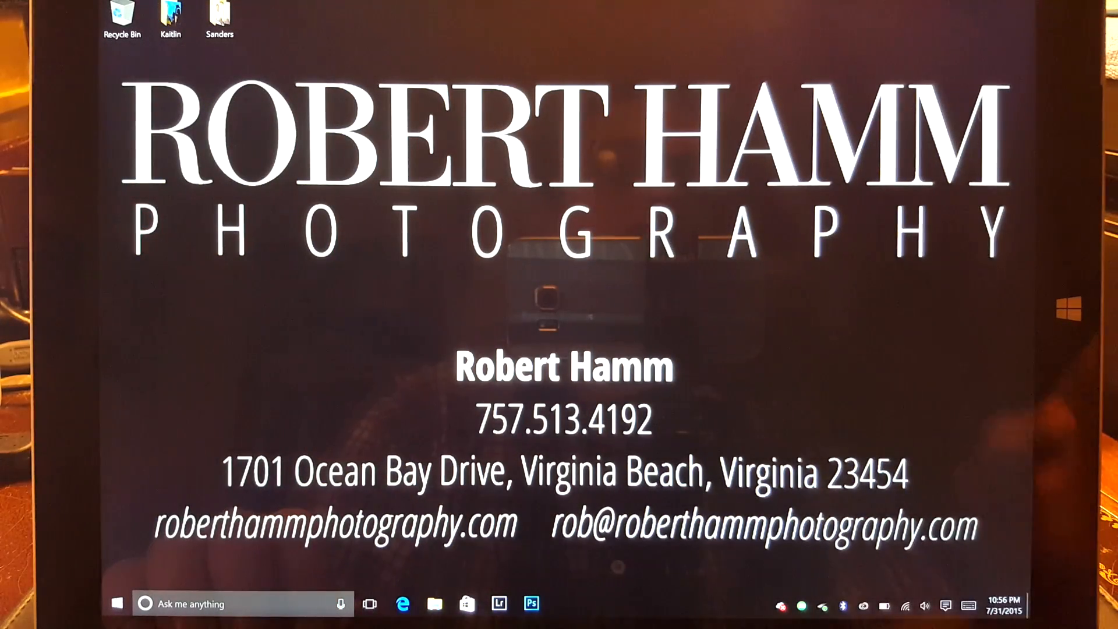
Open Action Center, collapse and re-expand quick actions, then go to All settings.
click(945, 605)
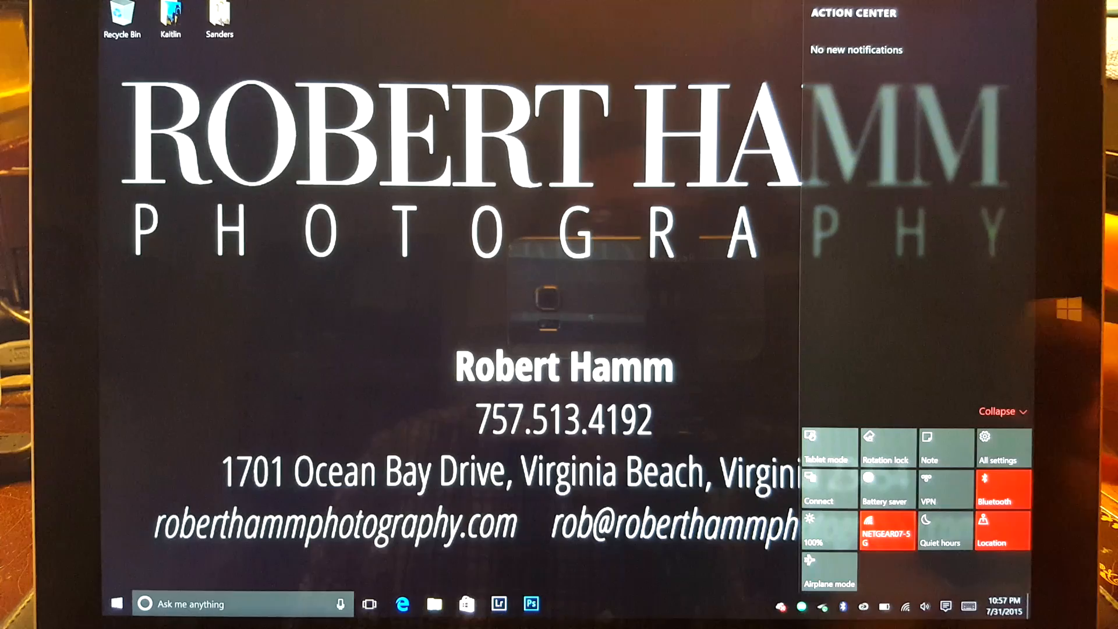
click(997, 412)
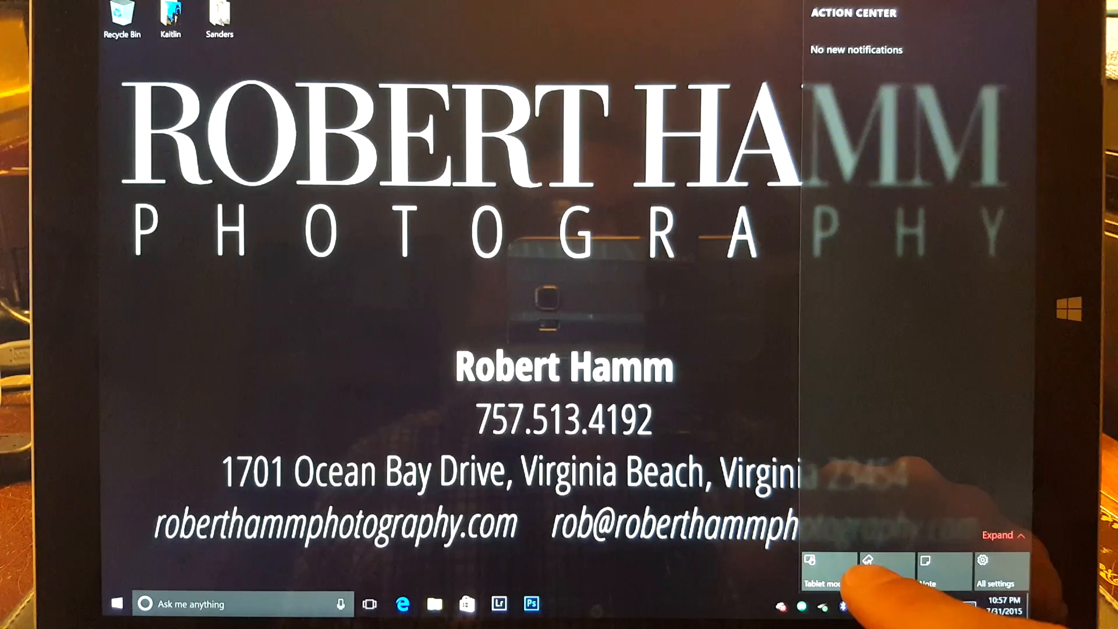
click(1002, 535)
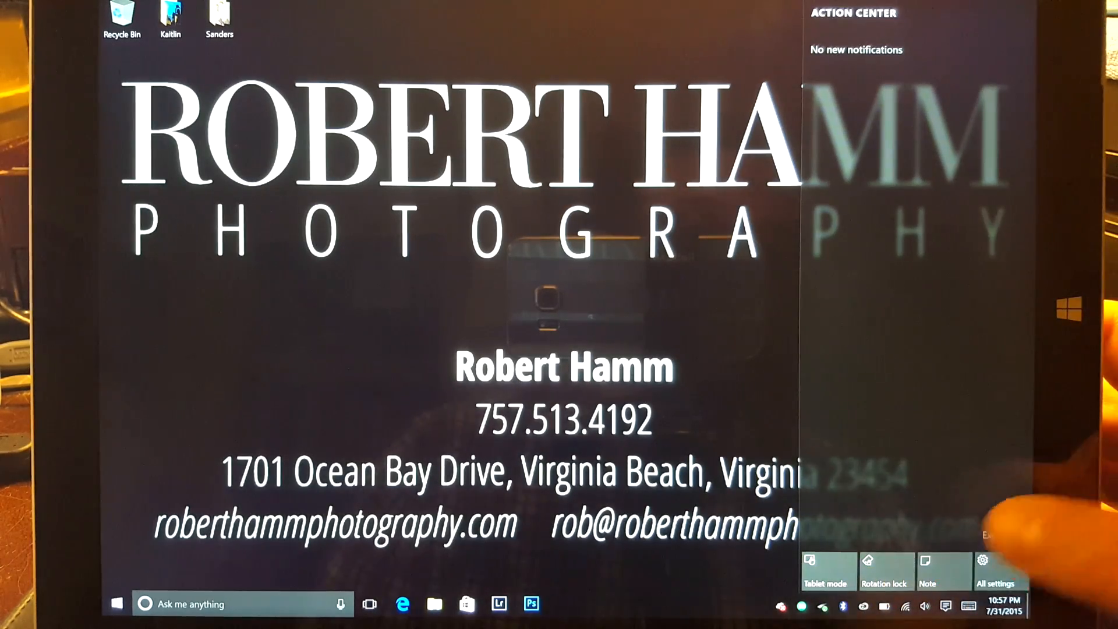
click(983, 571)
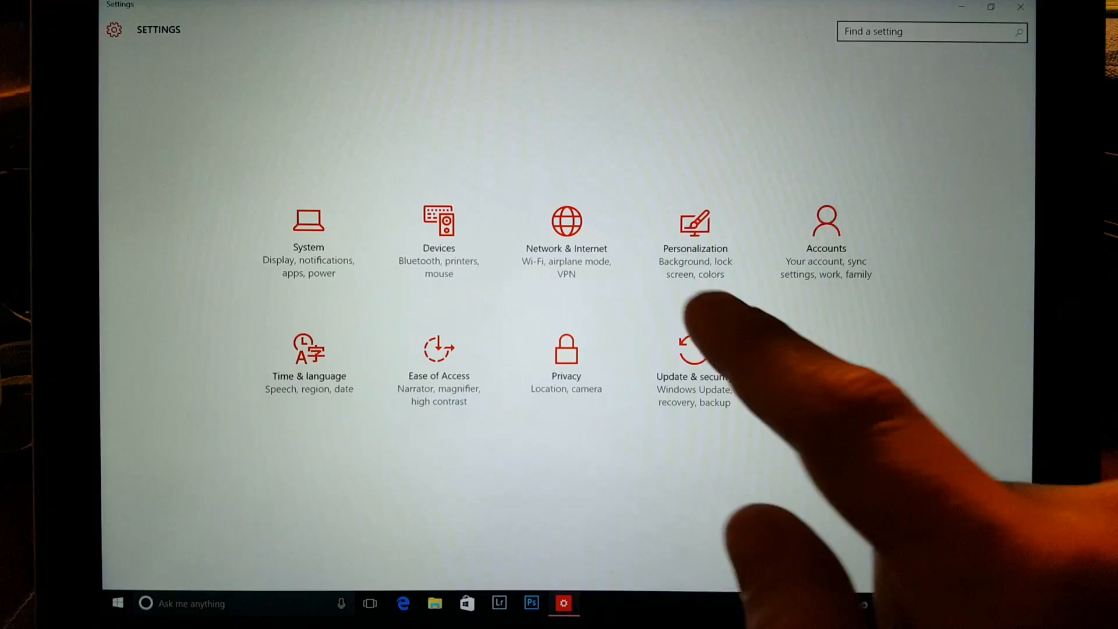
View Personalization's Themes and Start pages, then open Devices > Printers & scanners.
click(695, 236)
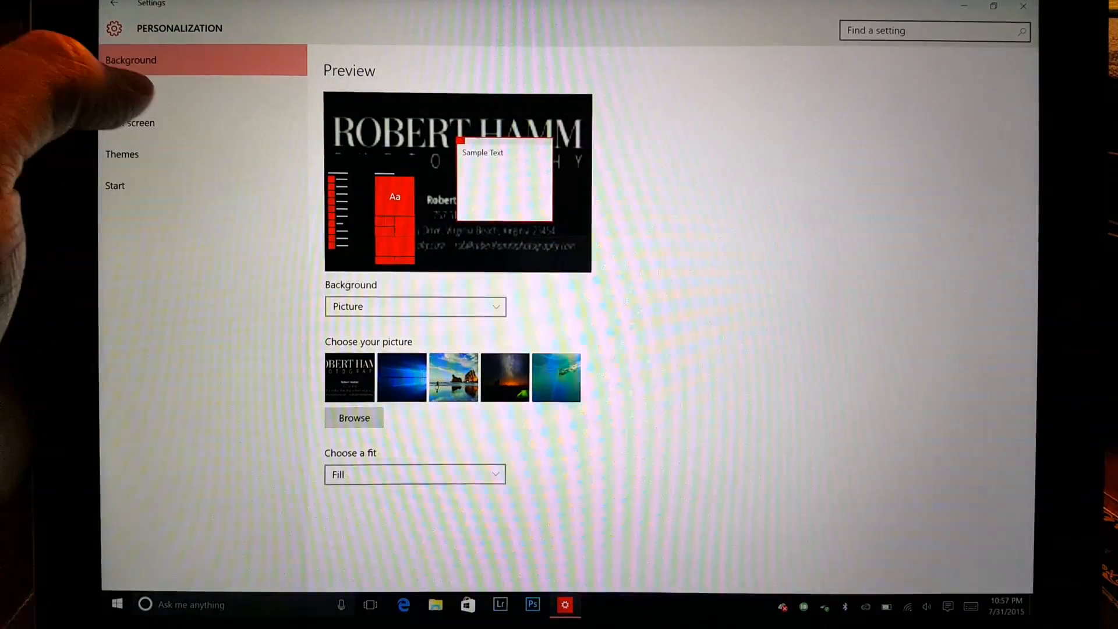
click(123, 155)
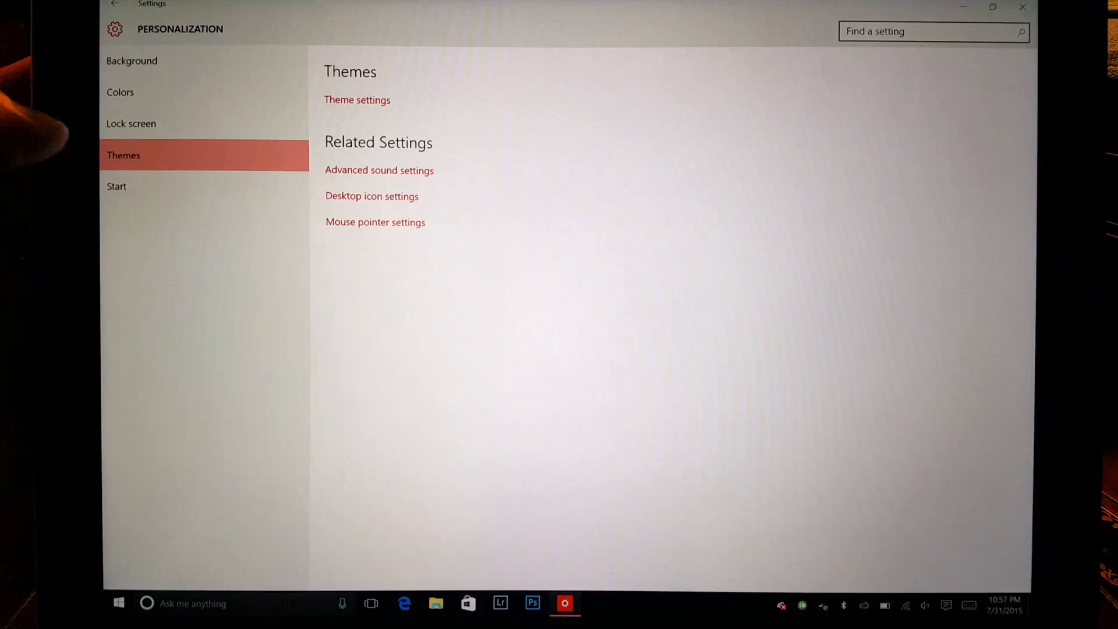
click(116, 185)
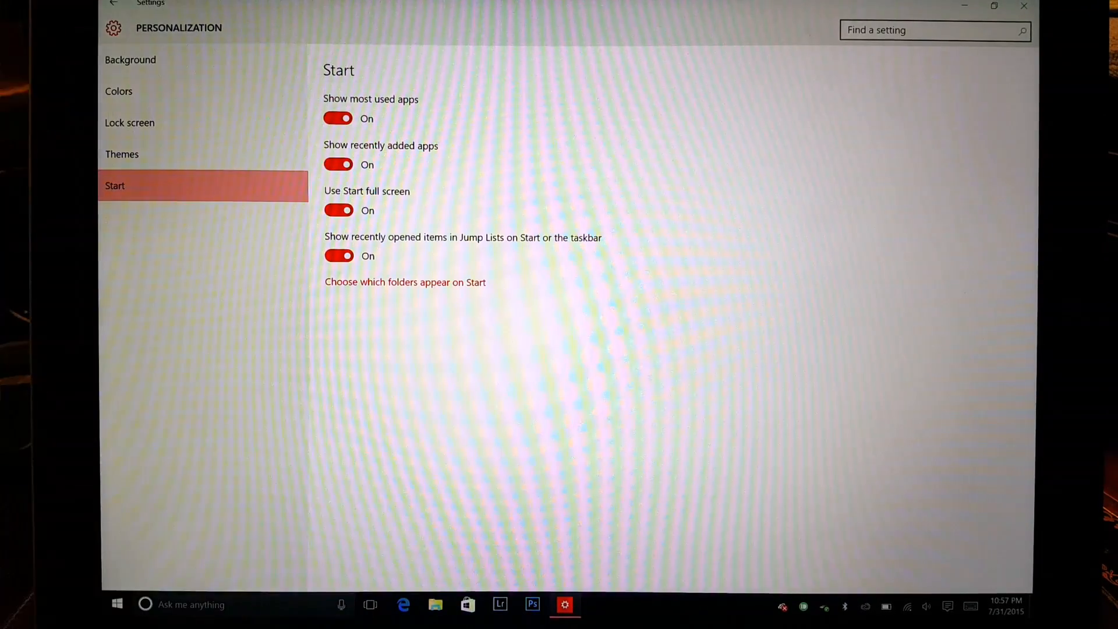
click(130, 60)
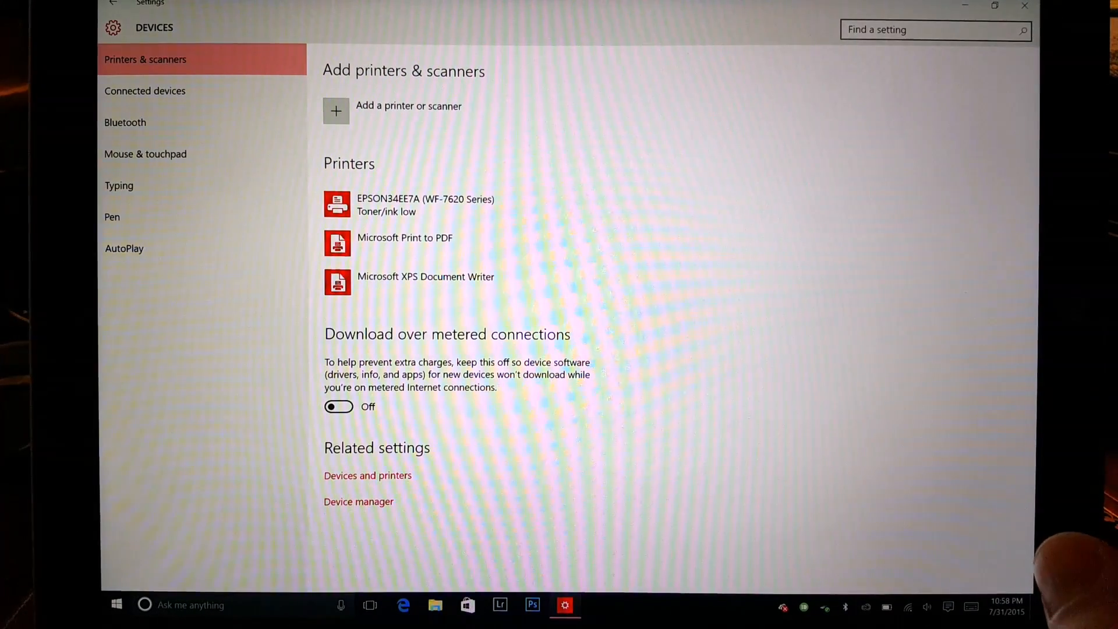
View the Connected devices and Typing pages, then return to the Settings home.
click(145, 91)
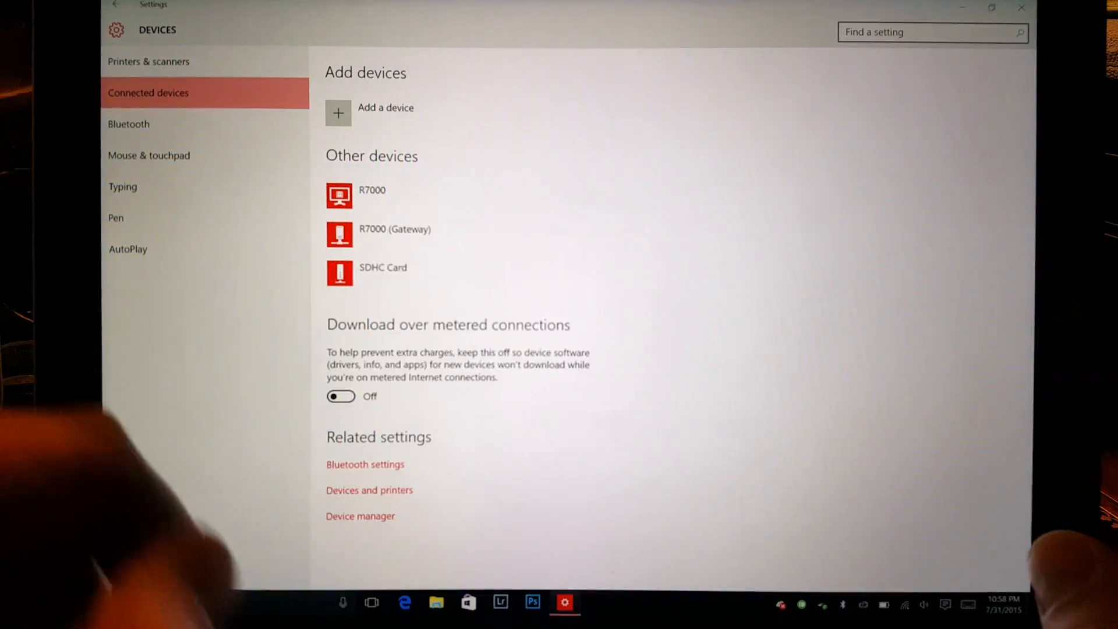
click(128, 124)
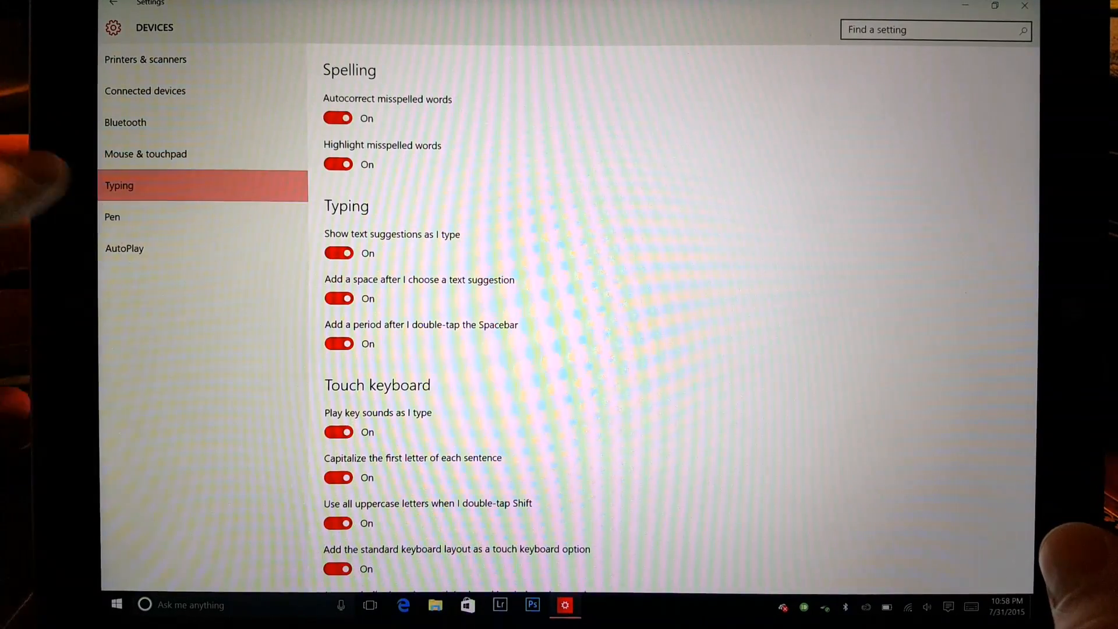
click(113, 4)
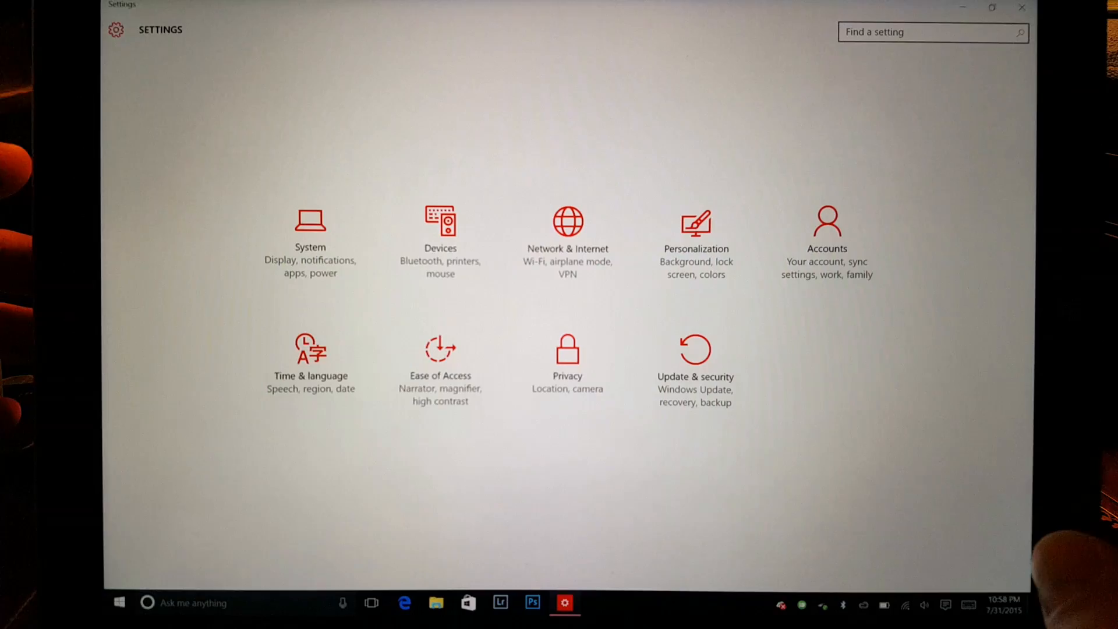
Open System's Display page, then the Notifications & actions page.
click(309, 228)
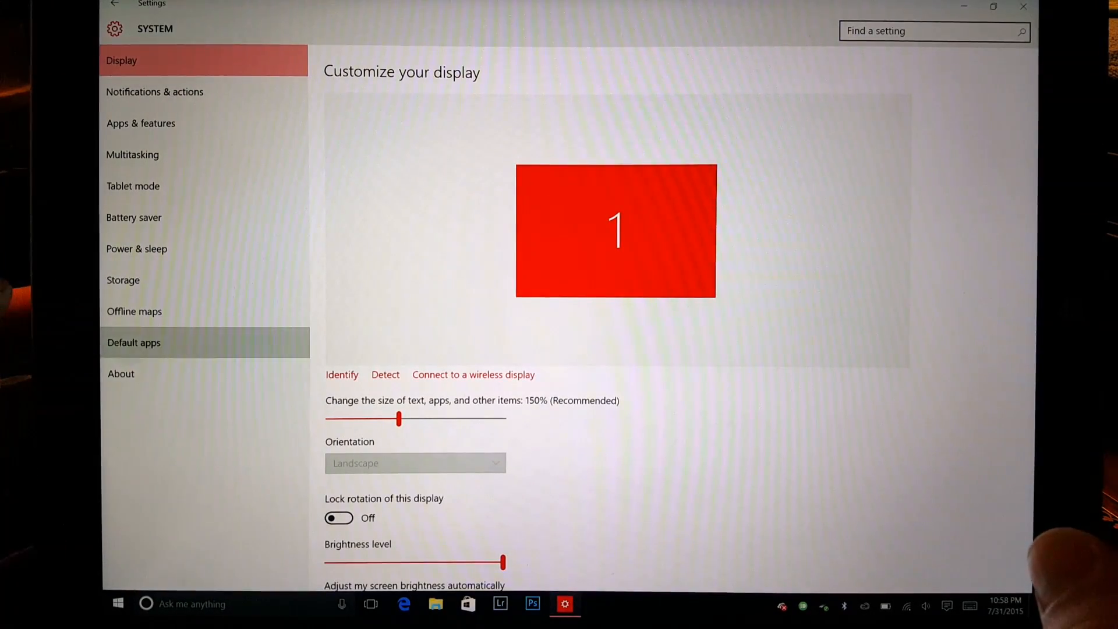
click(133, 342)
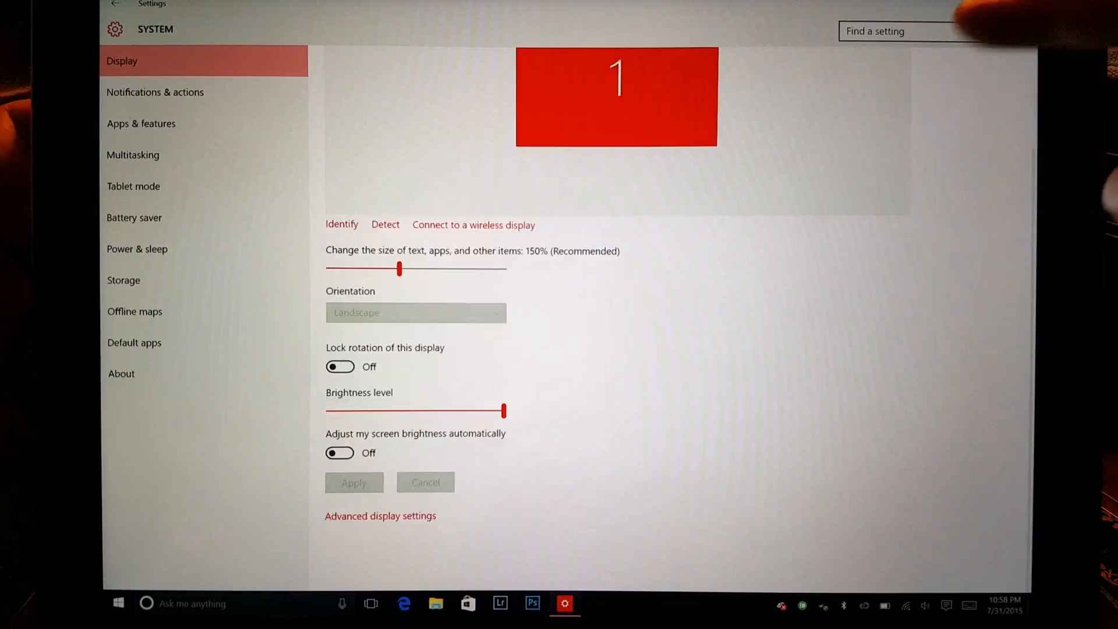
click(155, 92)
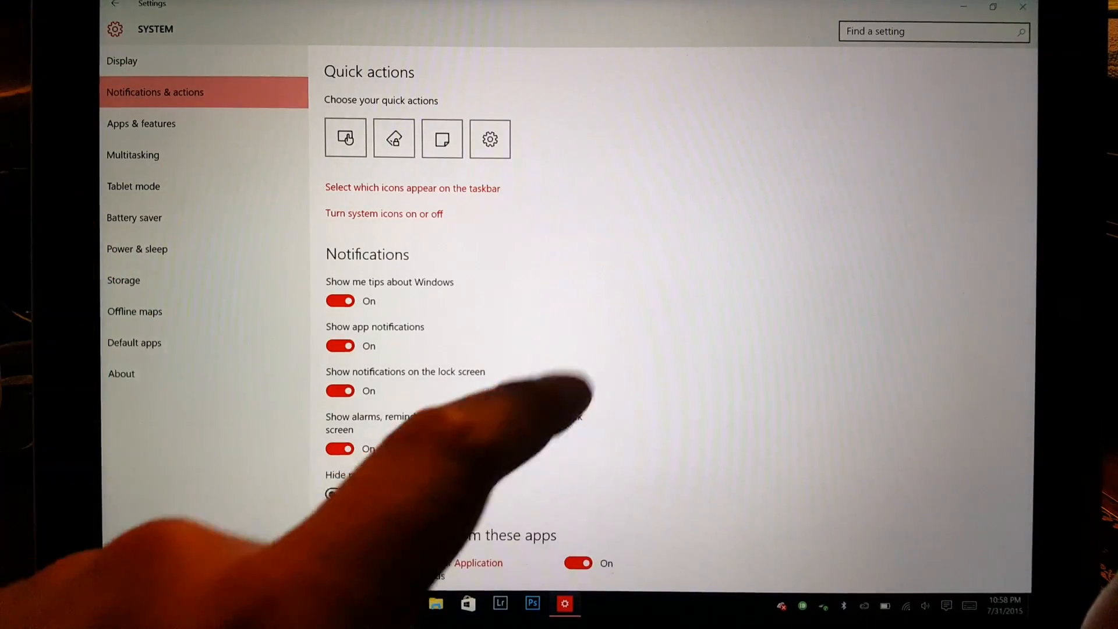
Open Action Center, collapse its quick actions and close it, then show Apps & features.
click(947, 606)
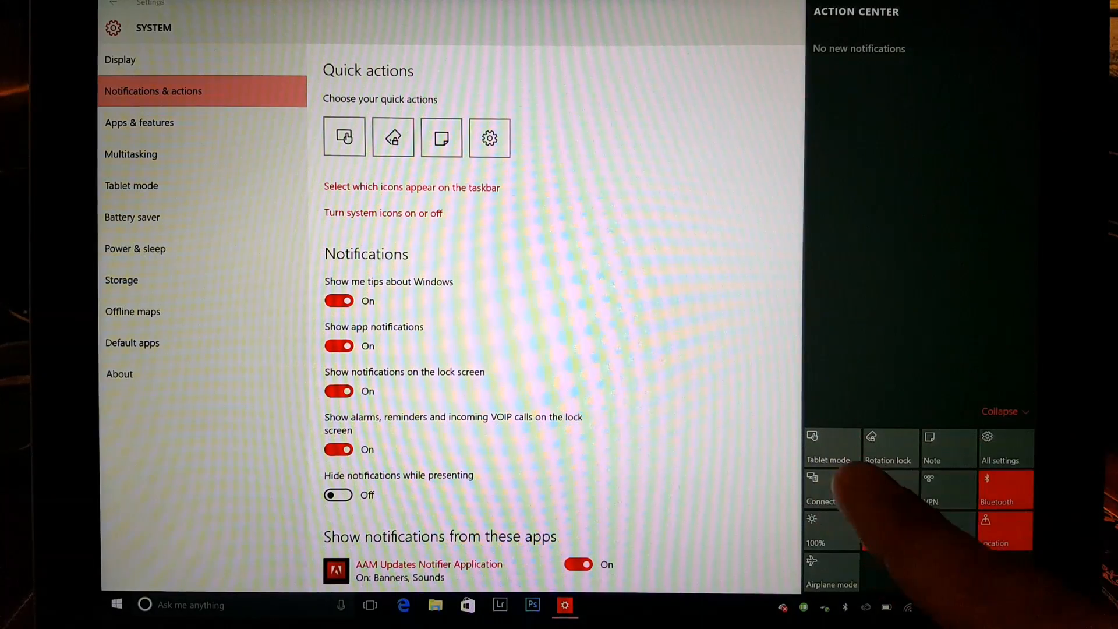
click(1000, 412)
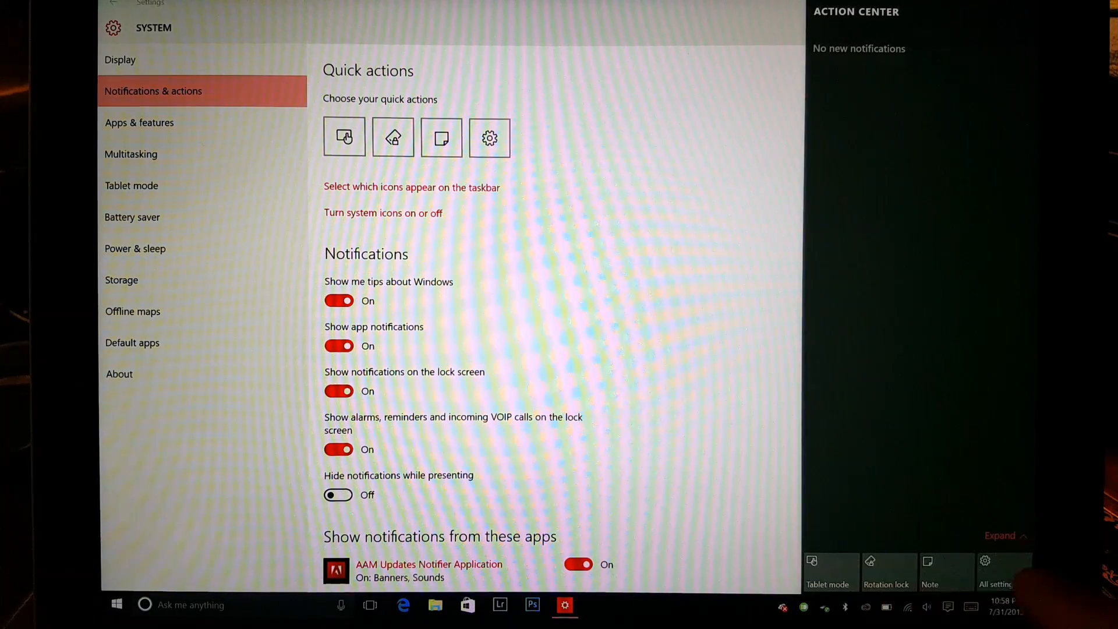
click(1000, 535)
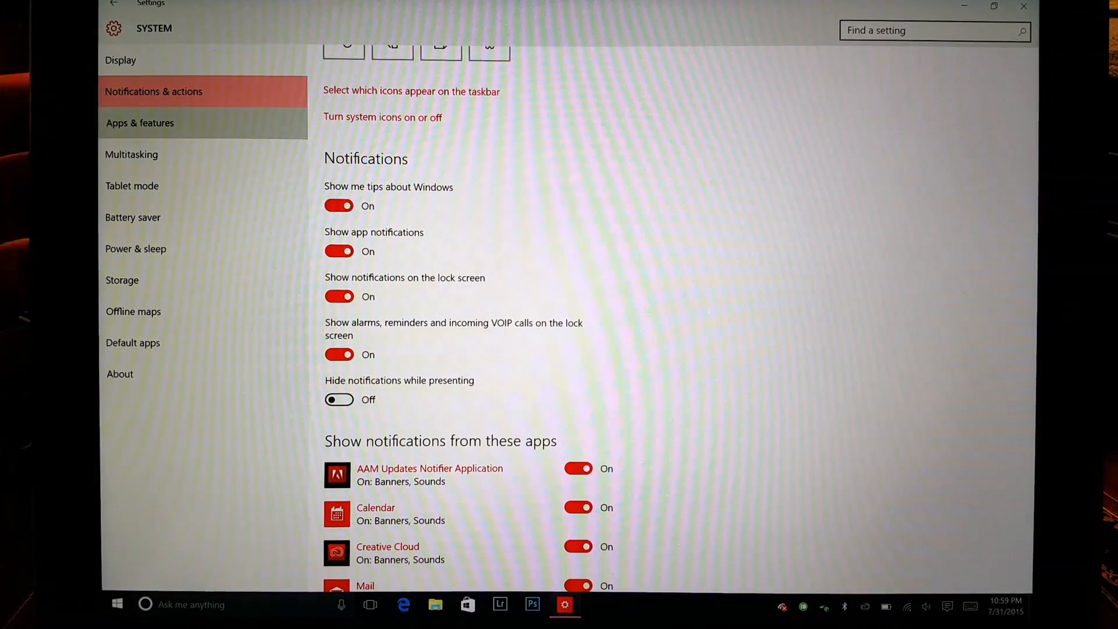
click(140, 123)
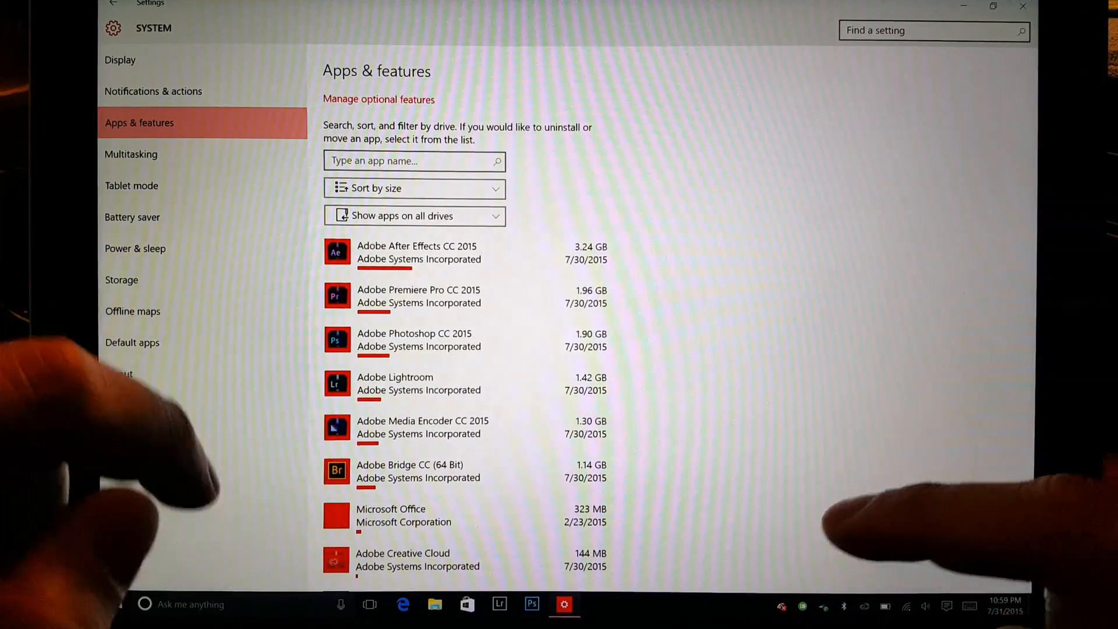
scroll(down, 3)
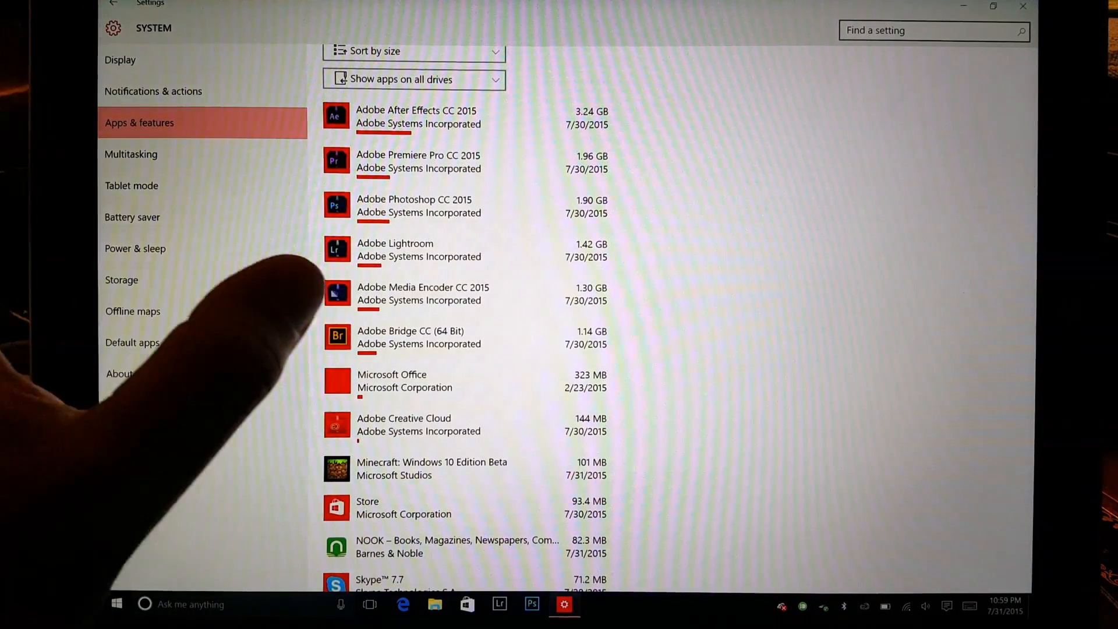
scroll(down, 3)
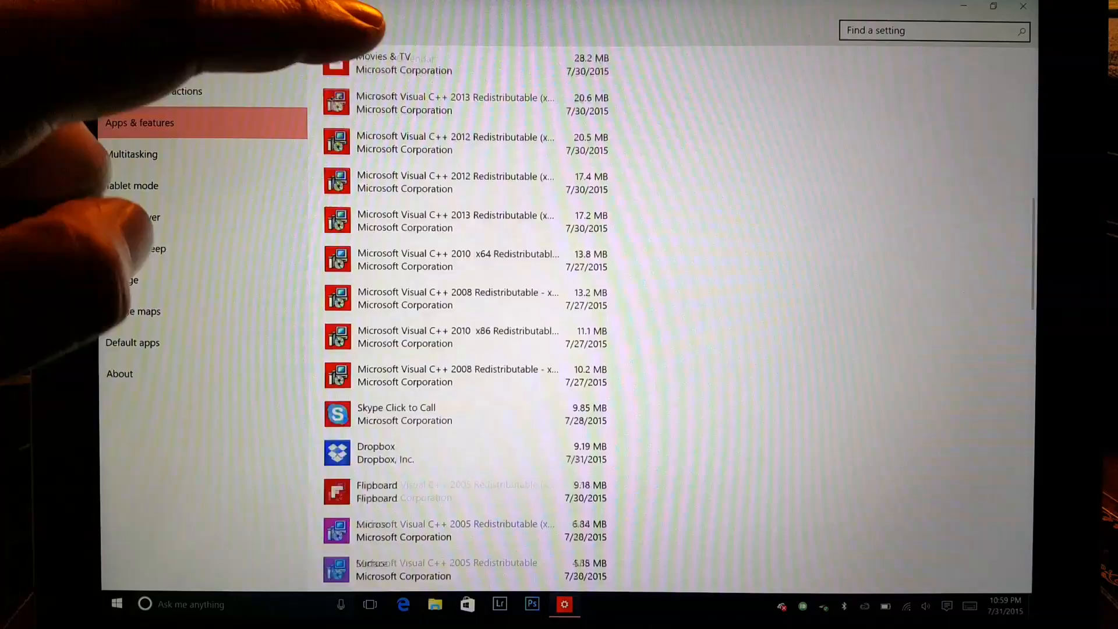
scroll(down, 3)
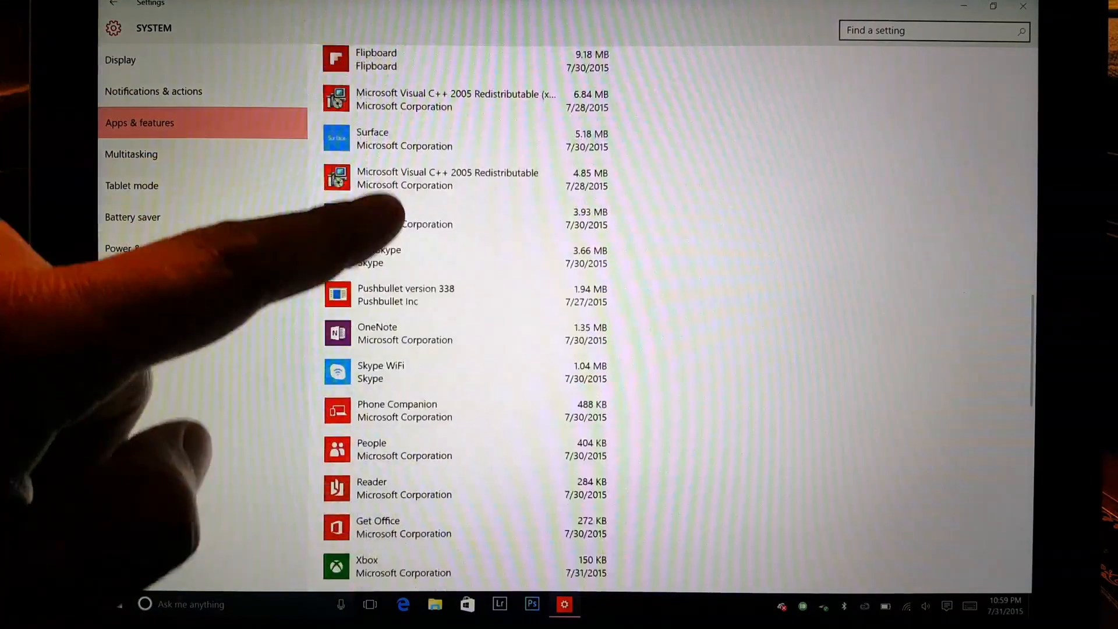
scroll(up, 3)
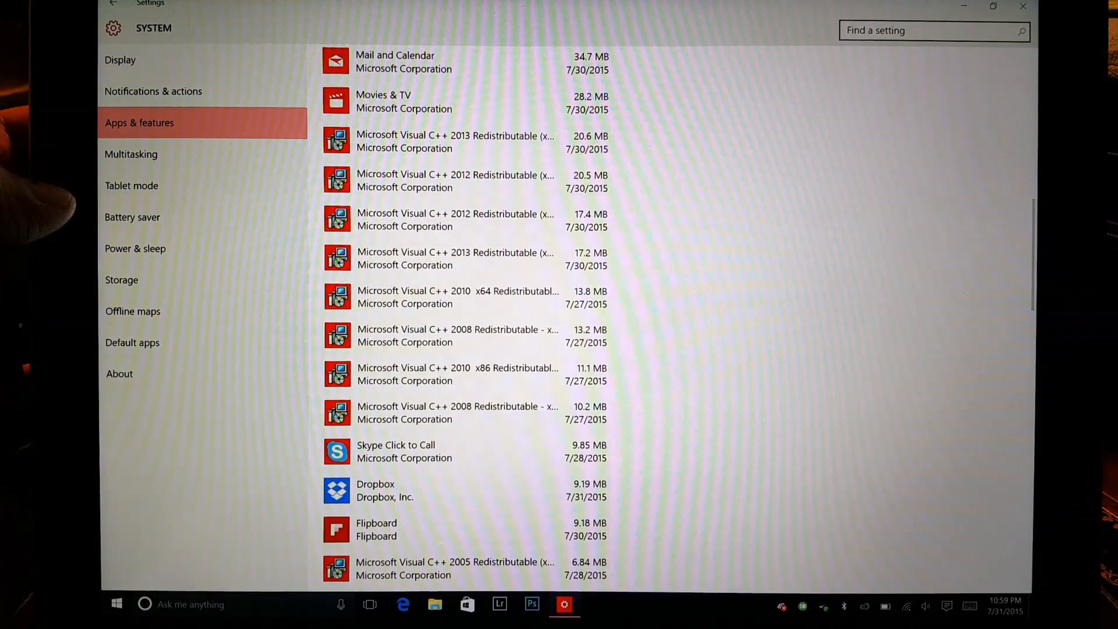
scroll(up, 3)
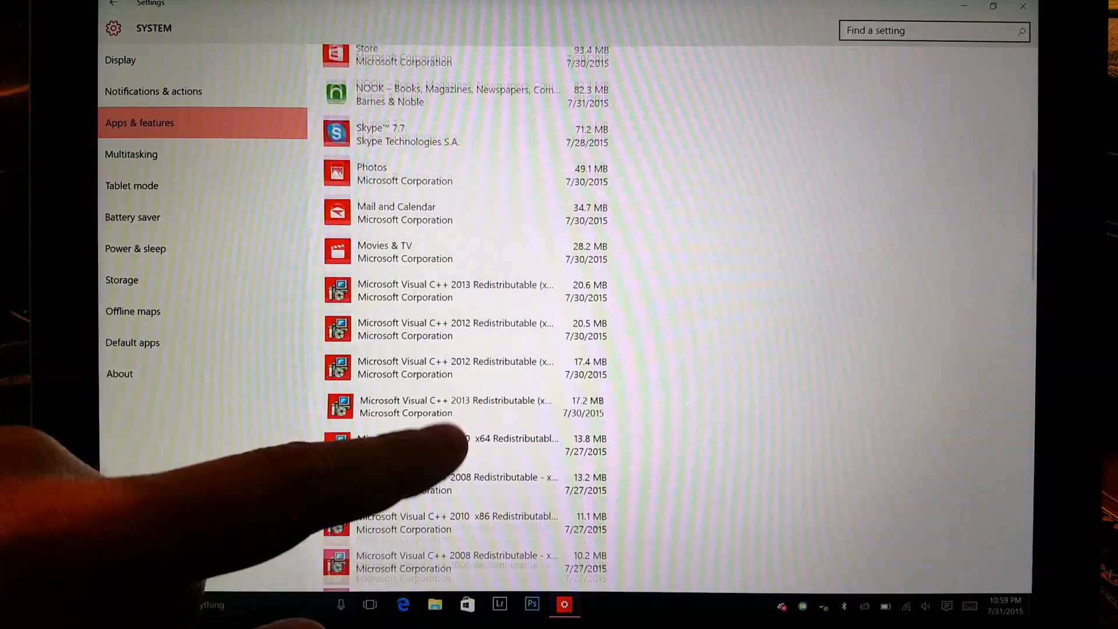
scroll(up, 3)
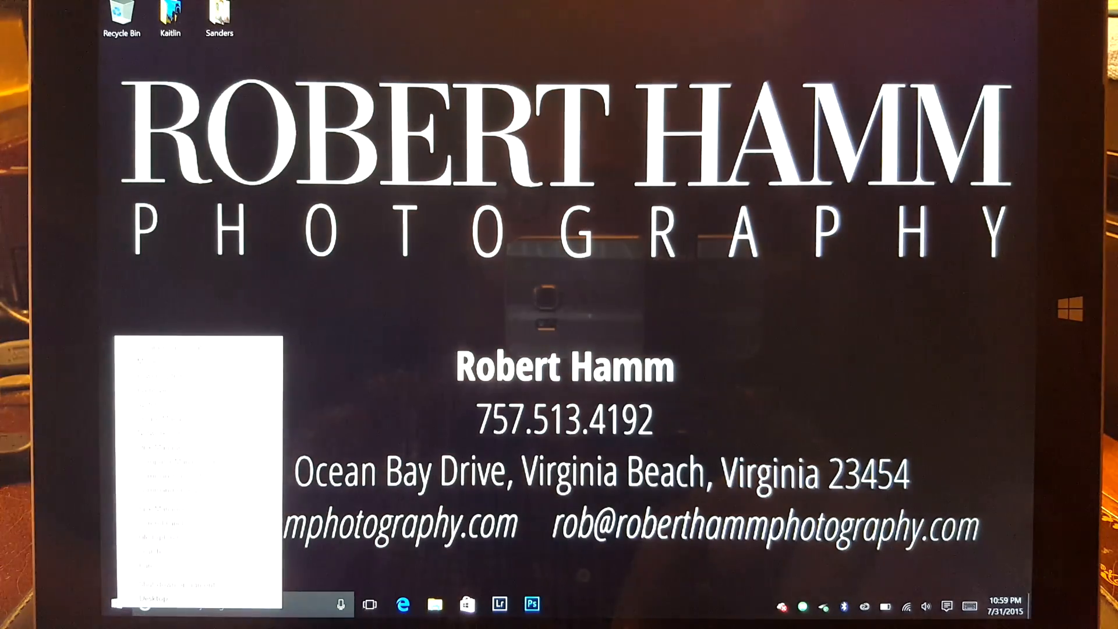
Right-click the Start button to bring up the power-user menu for Control Panel.
right_click(115, 604)
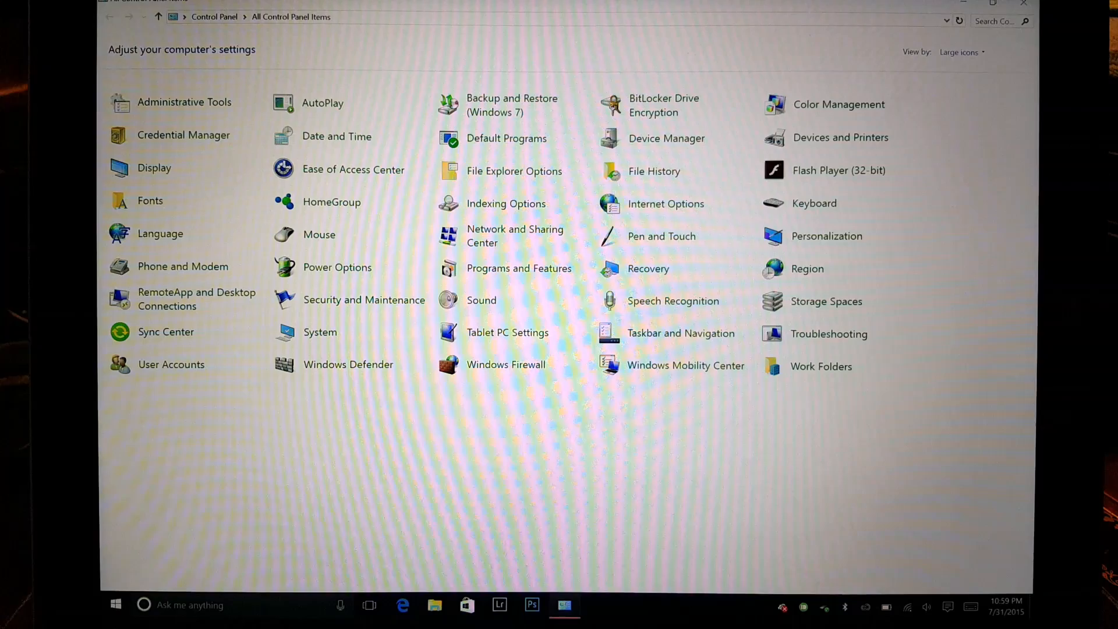
View Devices and Printers, return to All Control Panel Items, and open Device Manager.
click(840, 137)
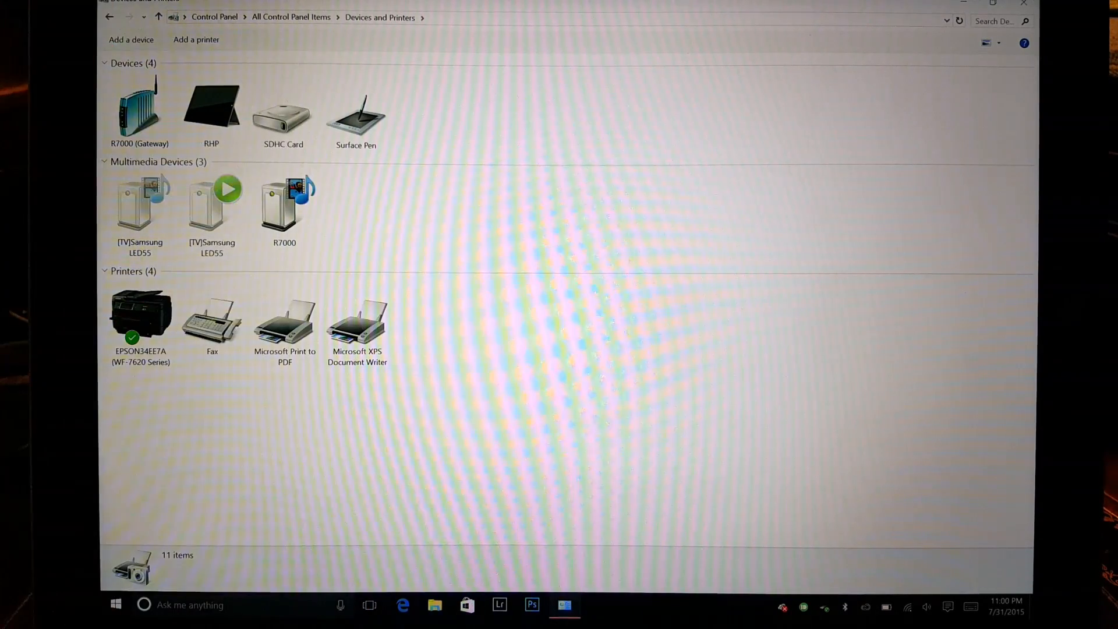
click(291, 17)
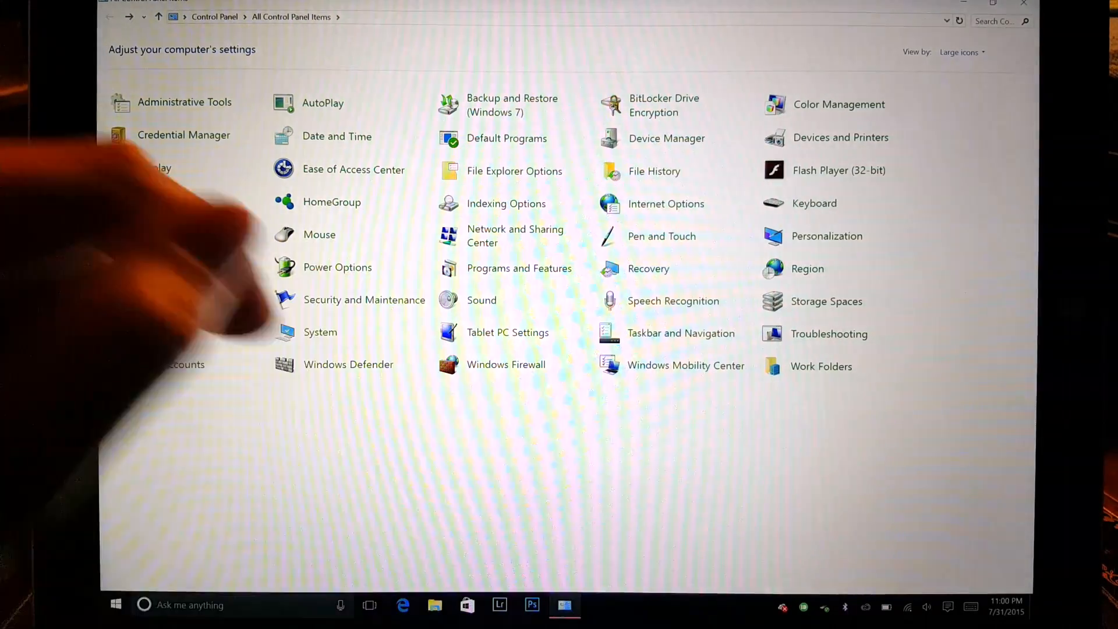
click(666, 139)
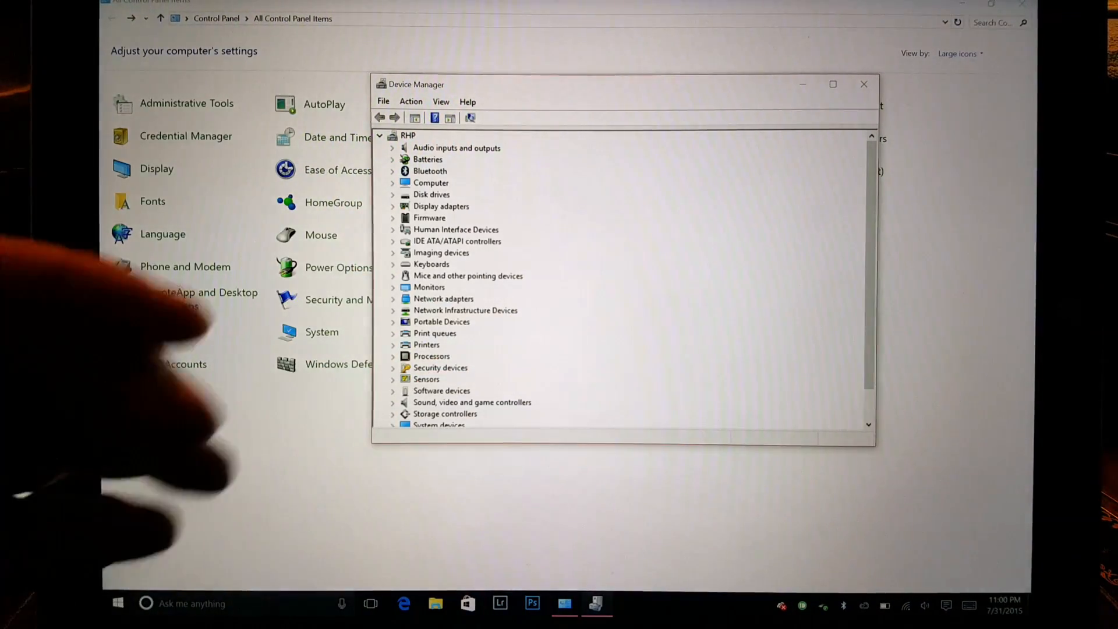
Close Device Manager and open Control Panel's User Accounts page.
click(863, 83)
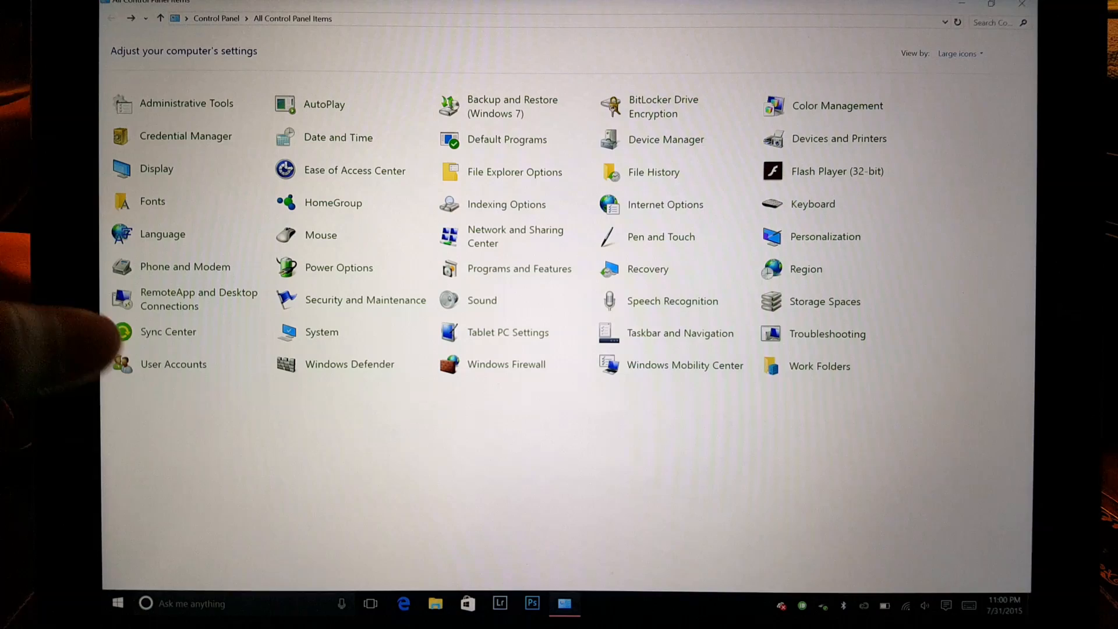
click(173, 364)
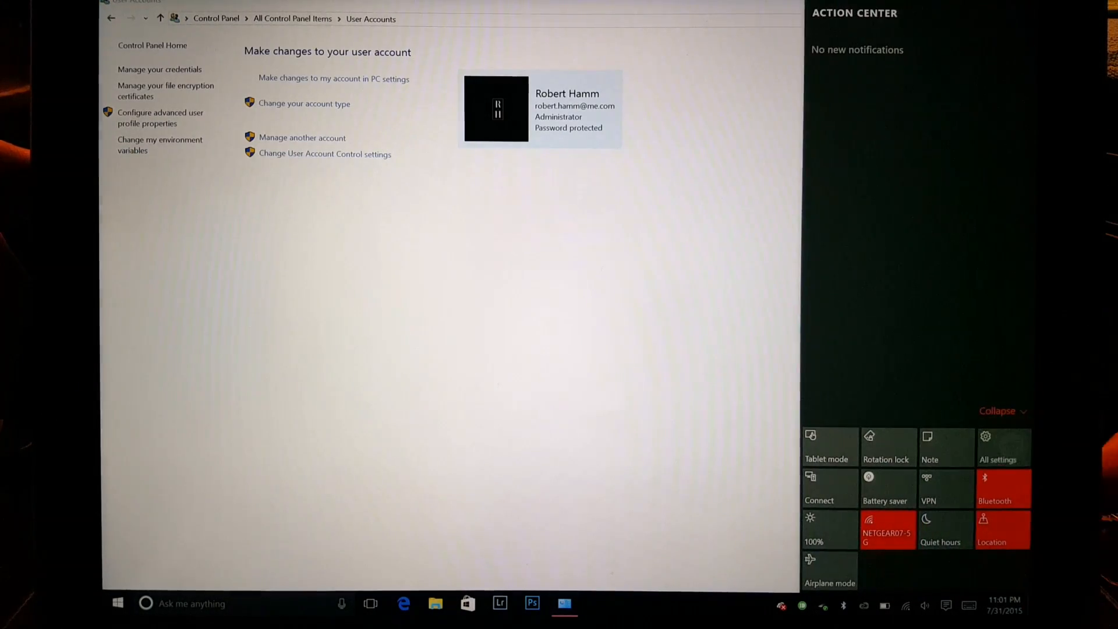
Open All settings, go to Accounts, and scroll Your account's picture settings.
click(997, 448)
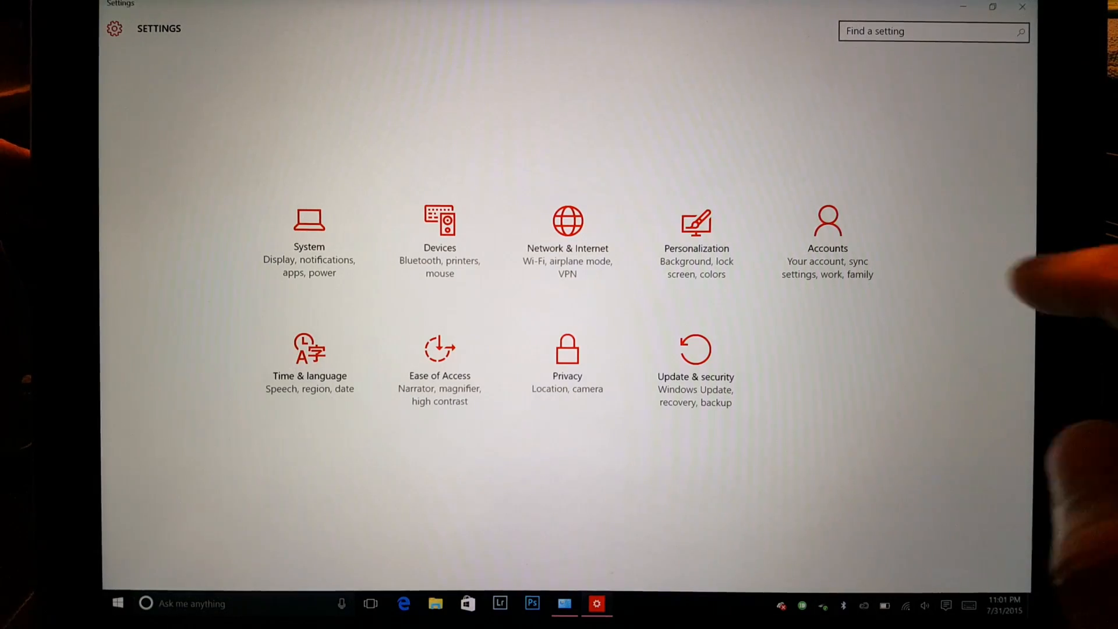
click(828, 228)
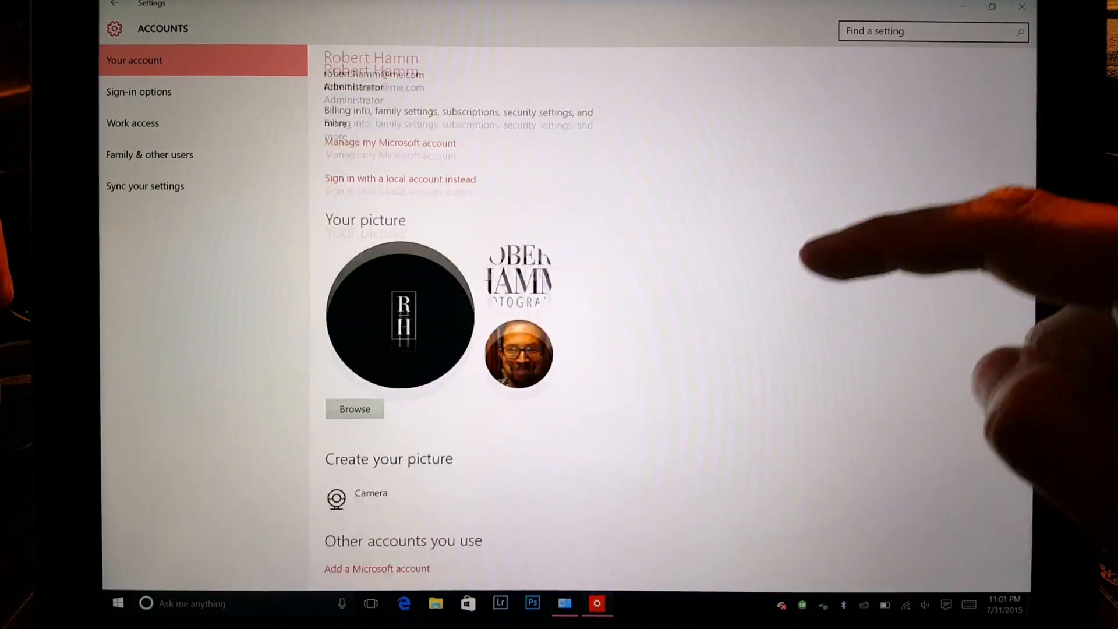
scroll(down, 3)
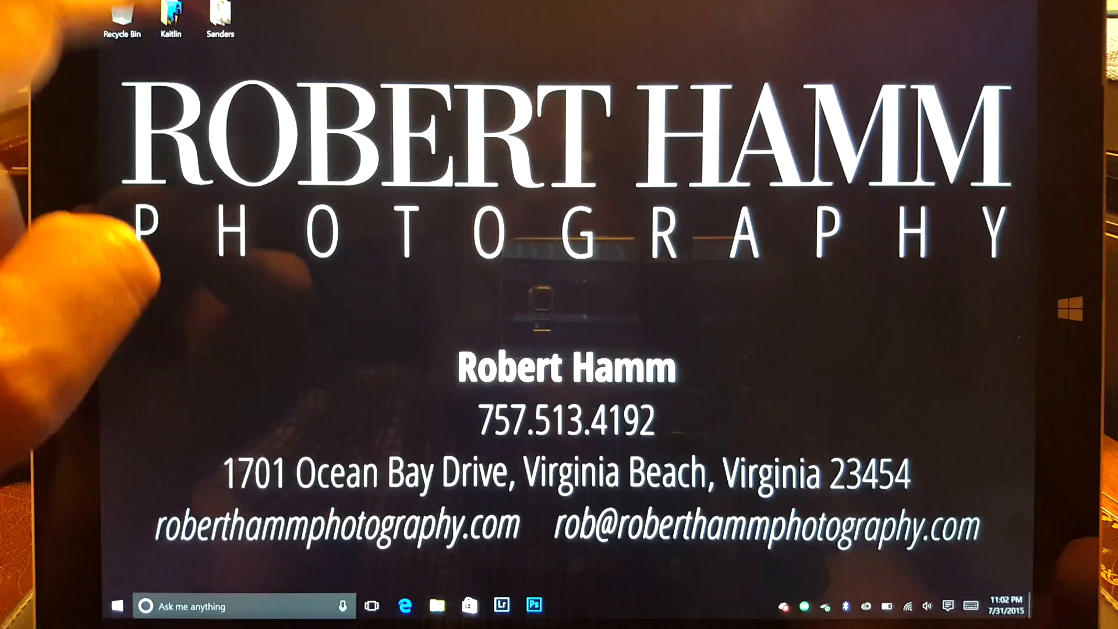
double_click(171, 14)
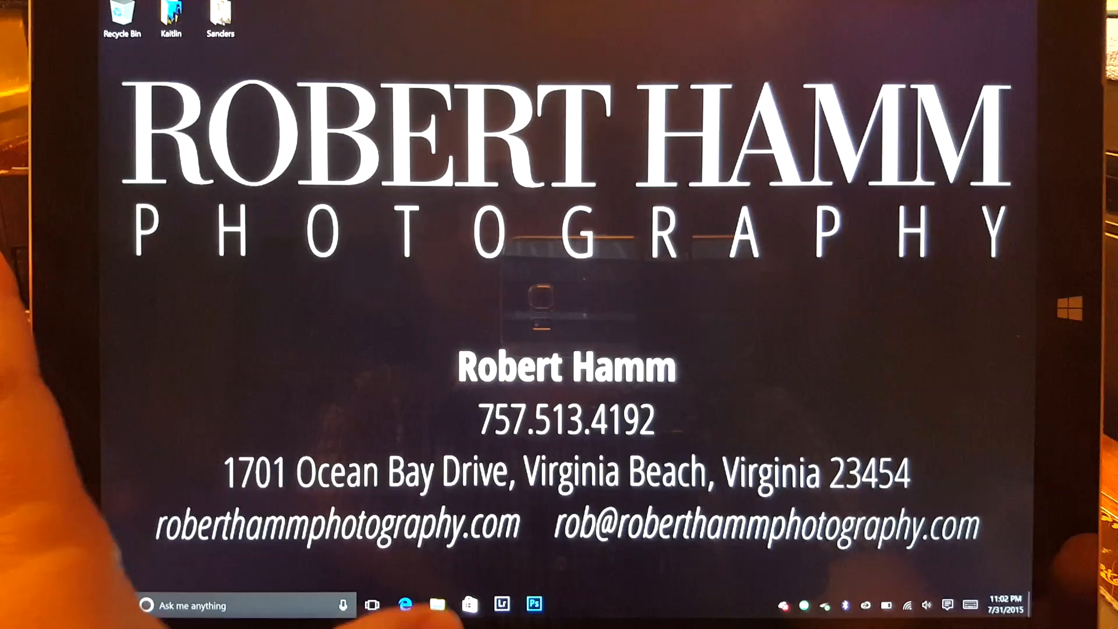
click(438, 604)
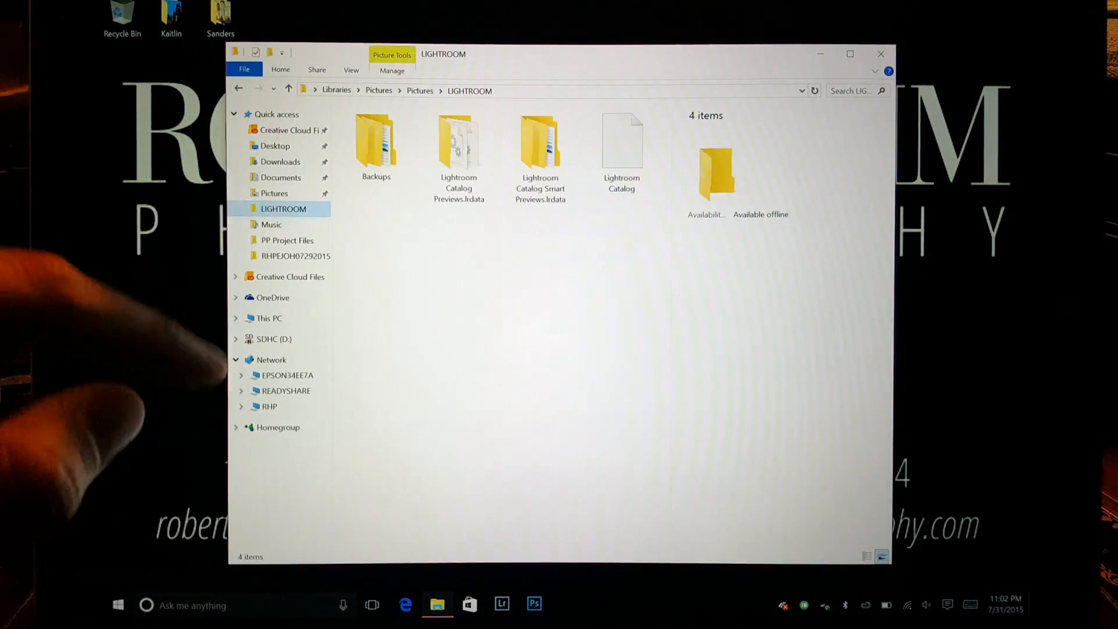
click(279, 162)
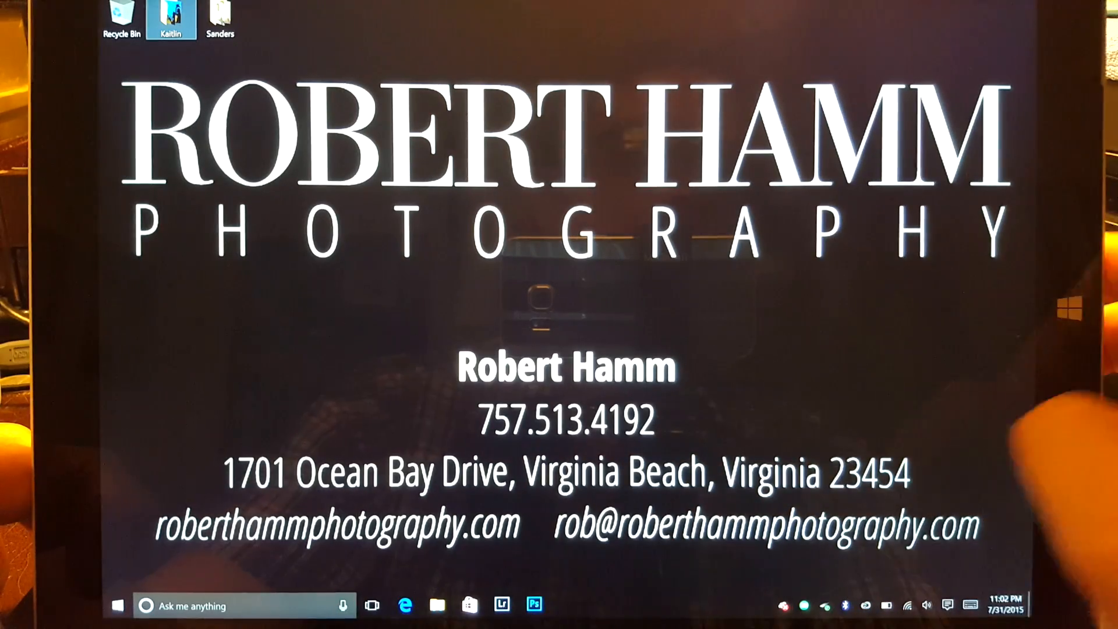
Turn on tablet mode from Action Center and bring up Start's All apps list.
click(948, 606)
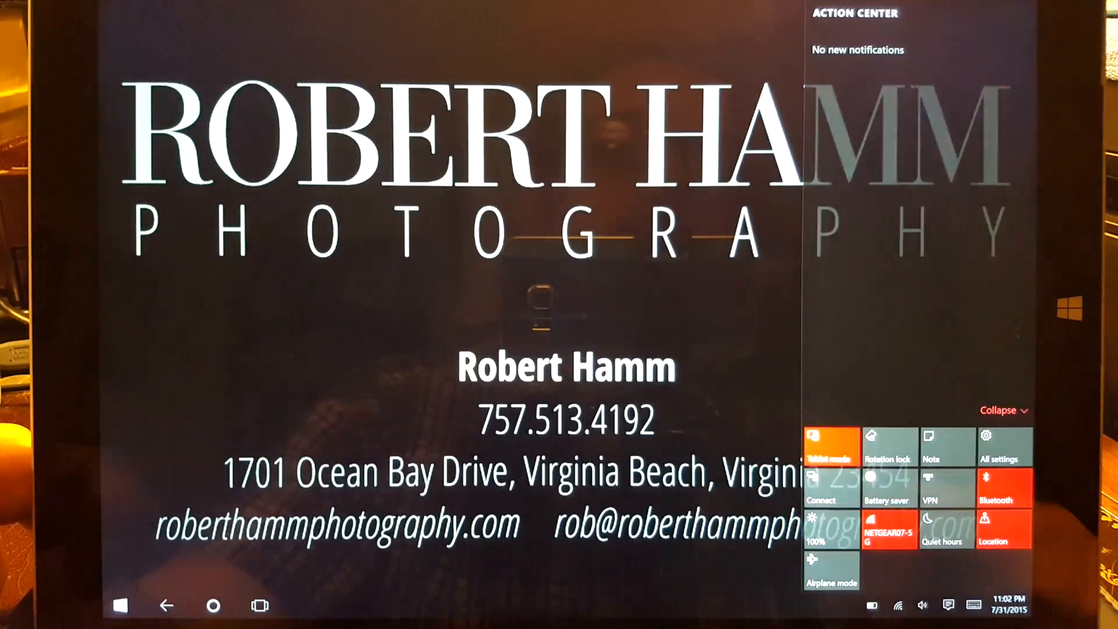
click(119, 606)
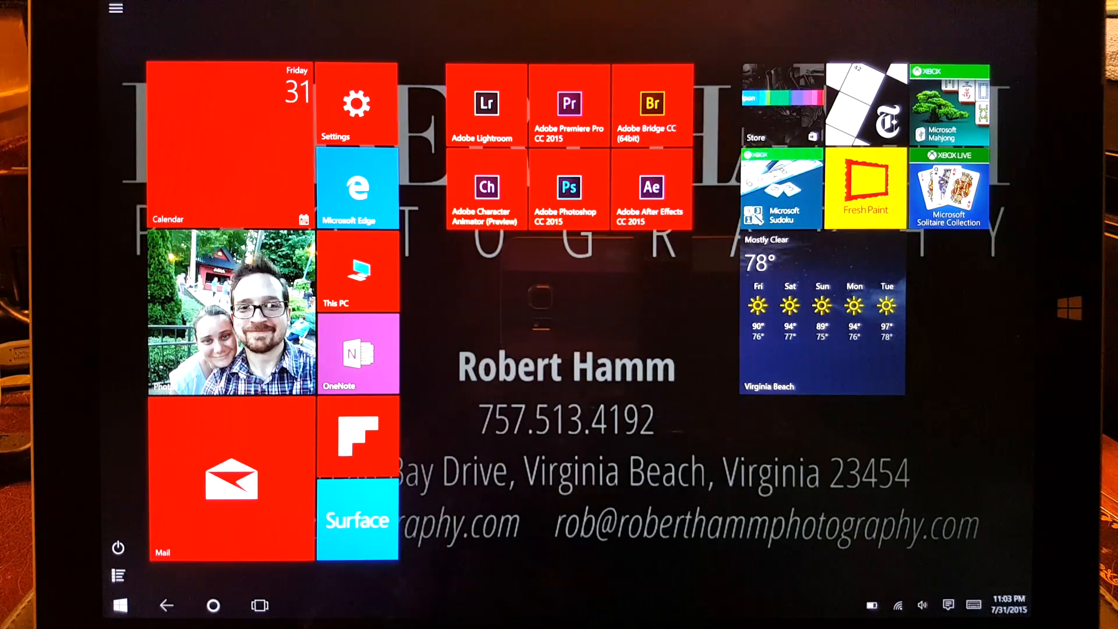
click(114, 7)
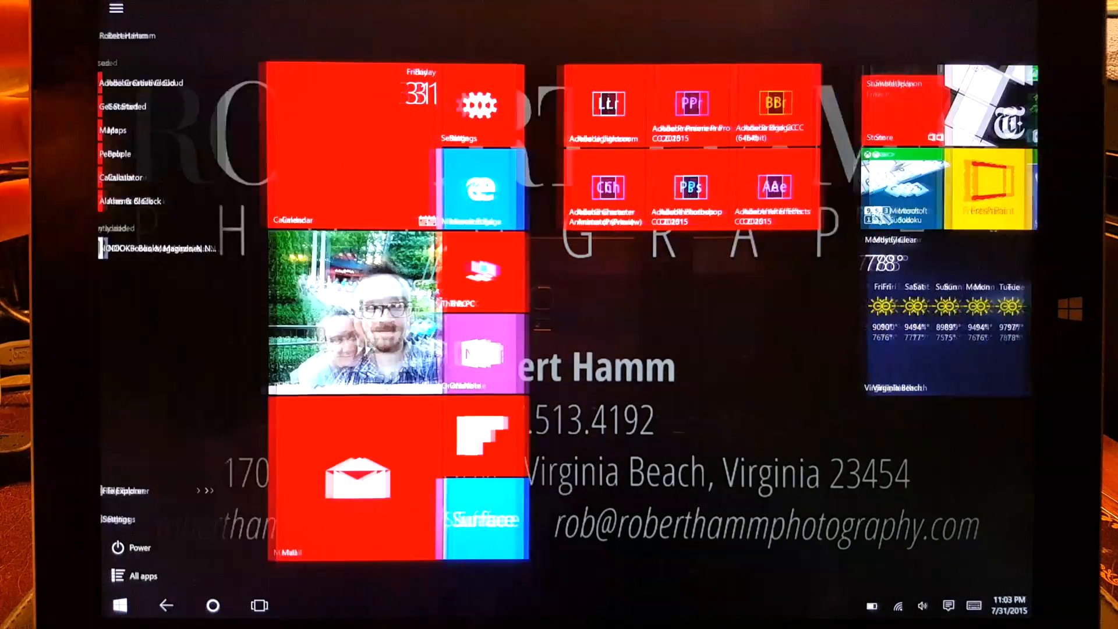
click(144, 576)
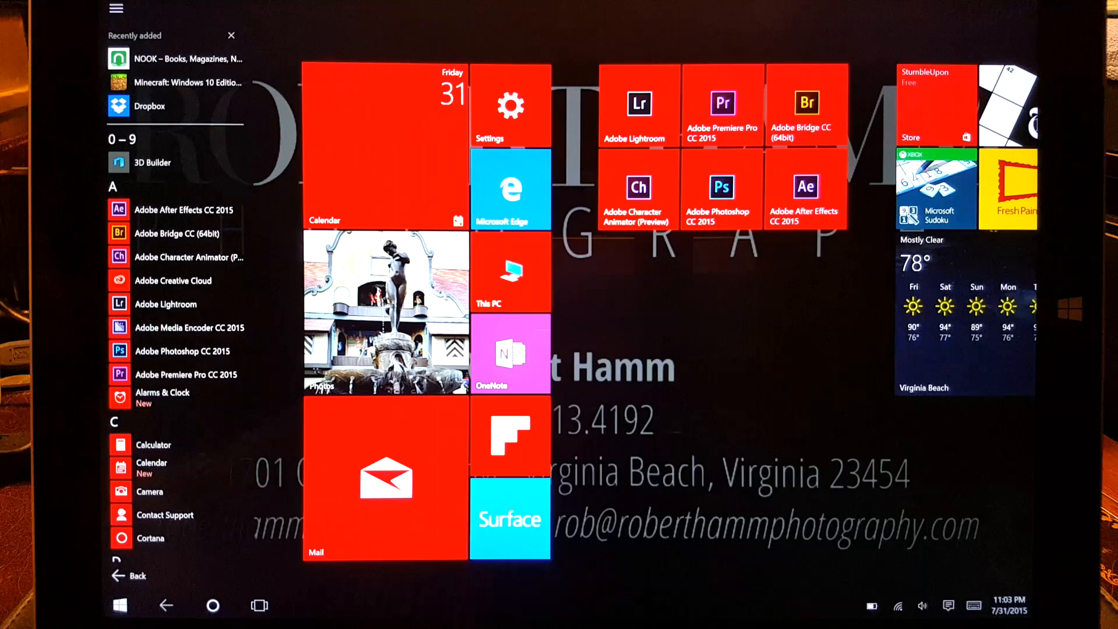
scroll(down, 3)
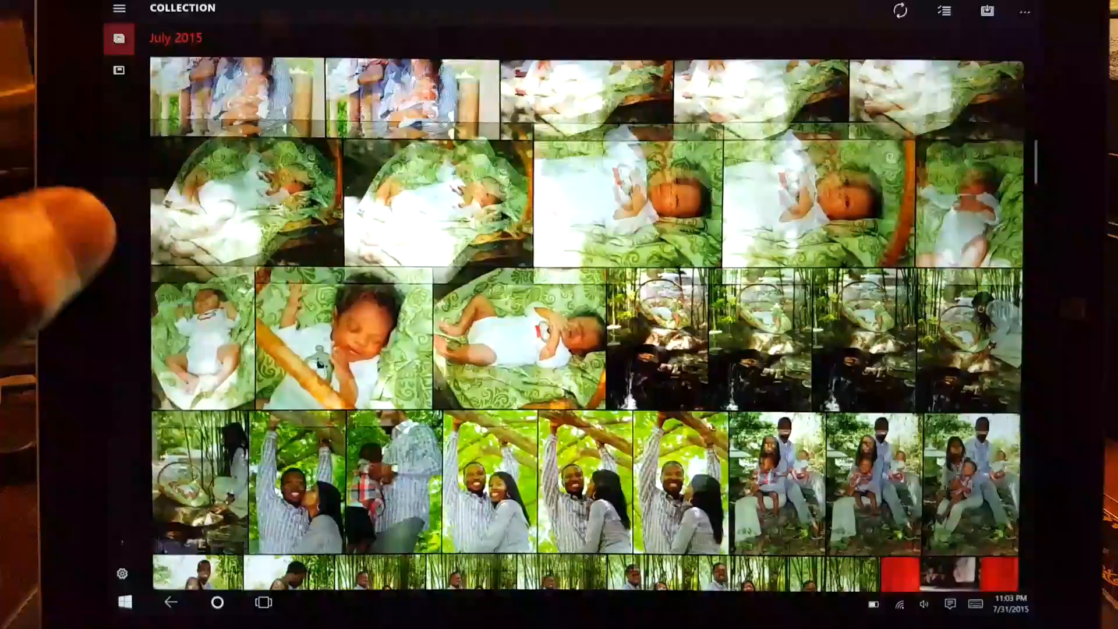
Scroll through the July 2015 photo collection, then show Albums with Camera roll.
scroll(down, 3)
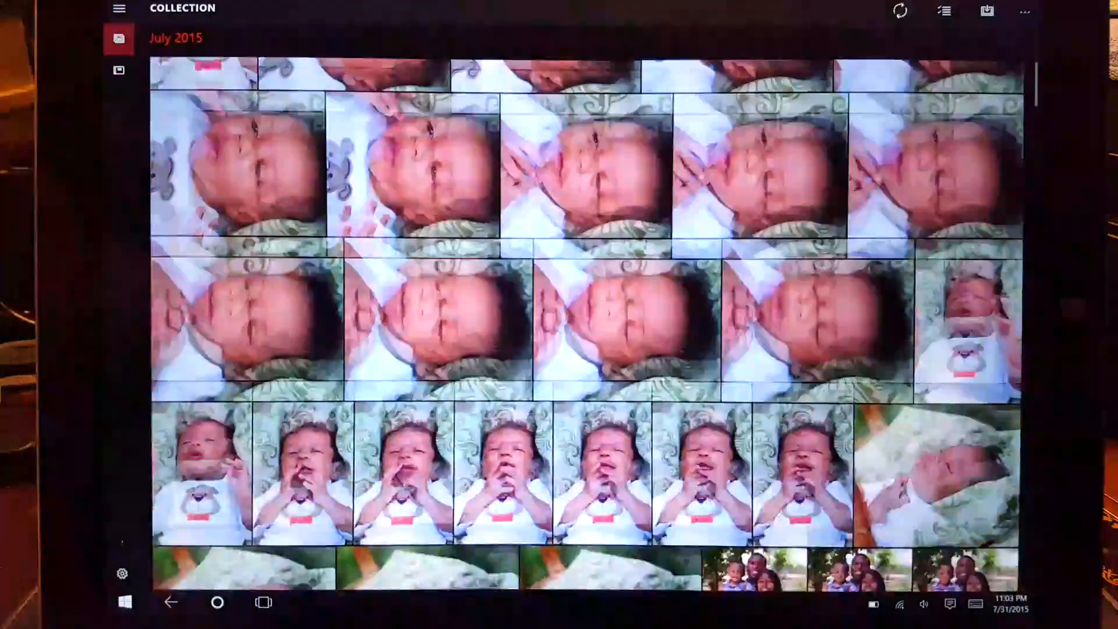
scroll(up, 3)
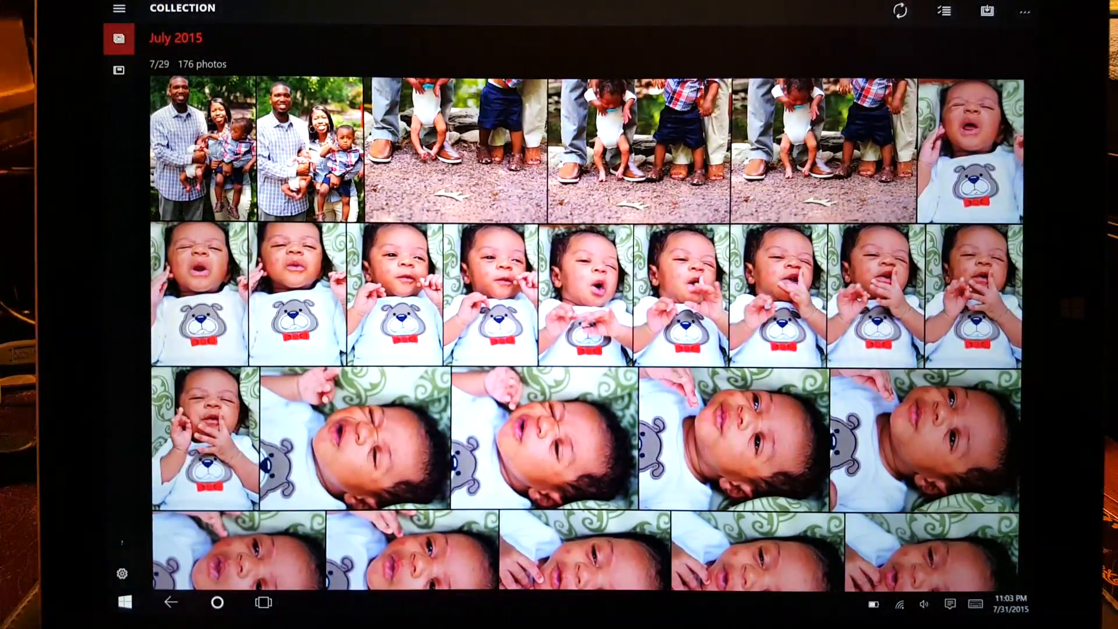
scroll(down, 3)
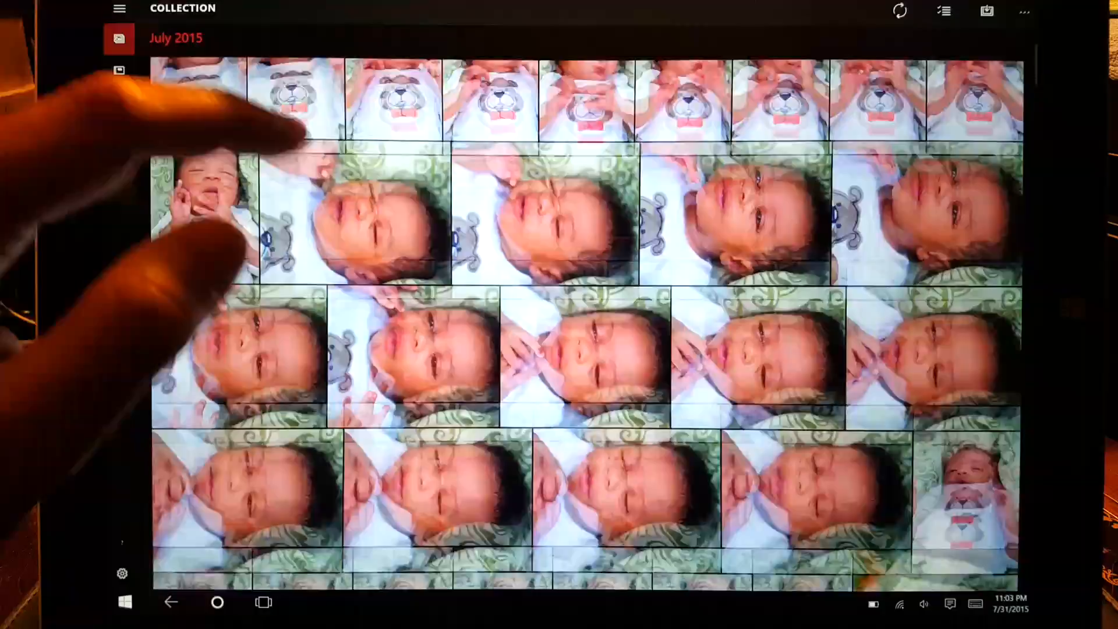
scroll(up, 3)
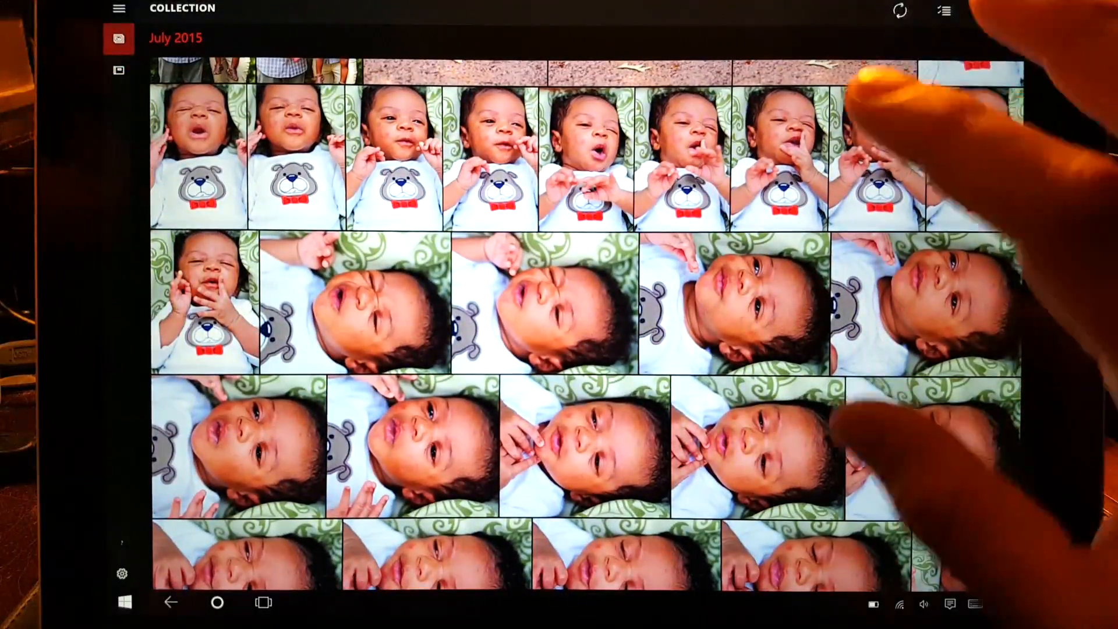
scroll(down, 3)
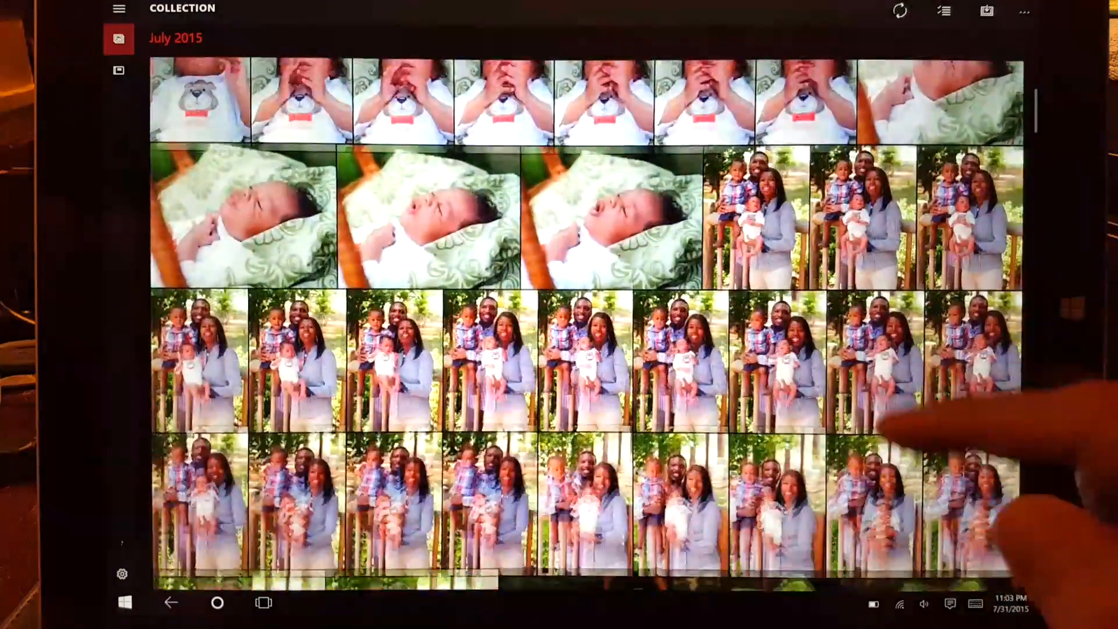
scroll(down, 3)
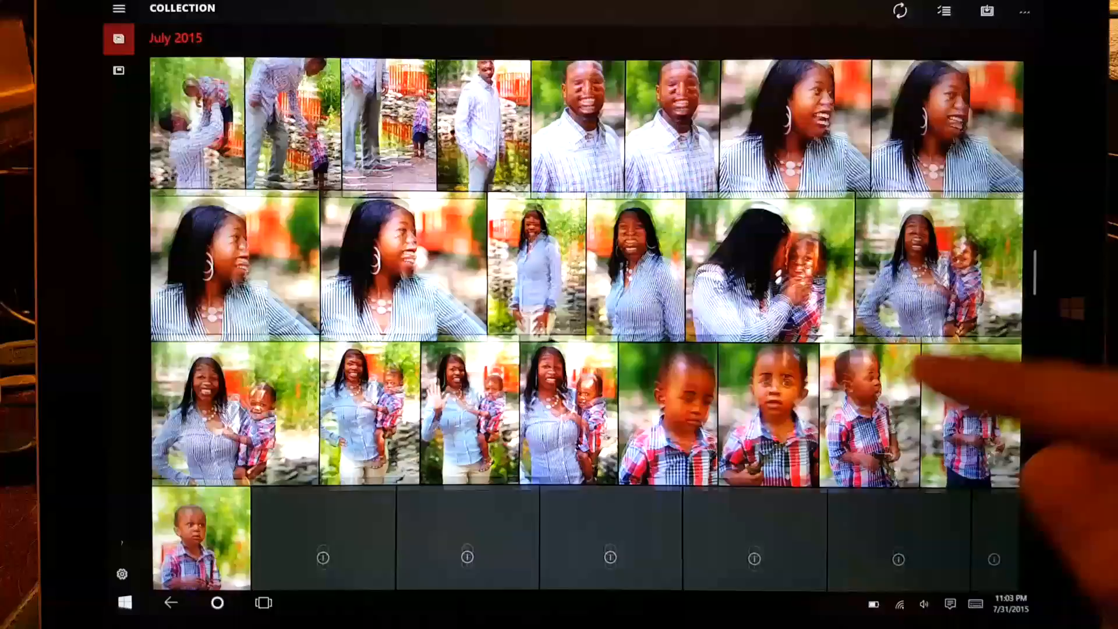
scroll(up, 3)
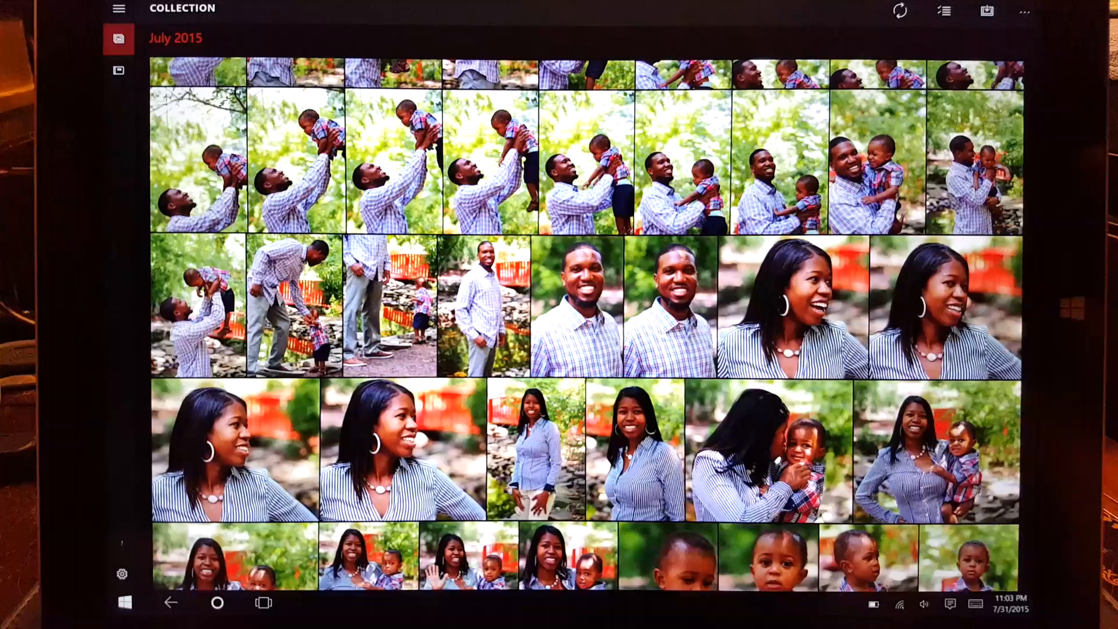
scroll(down, 3)
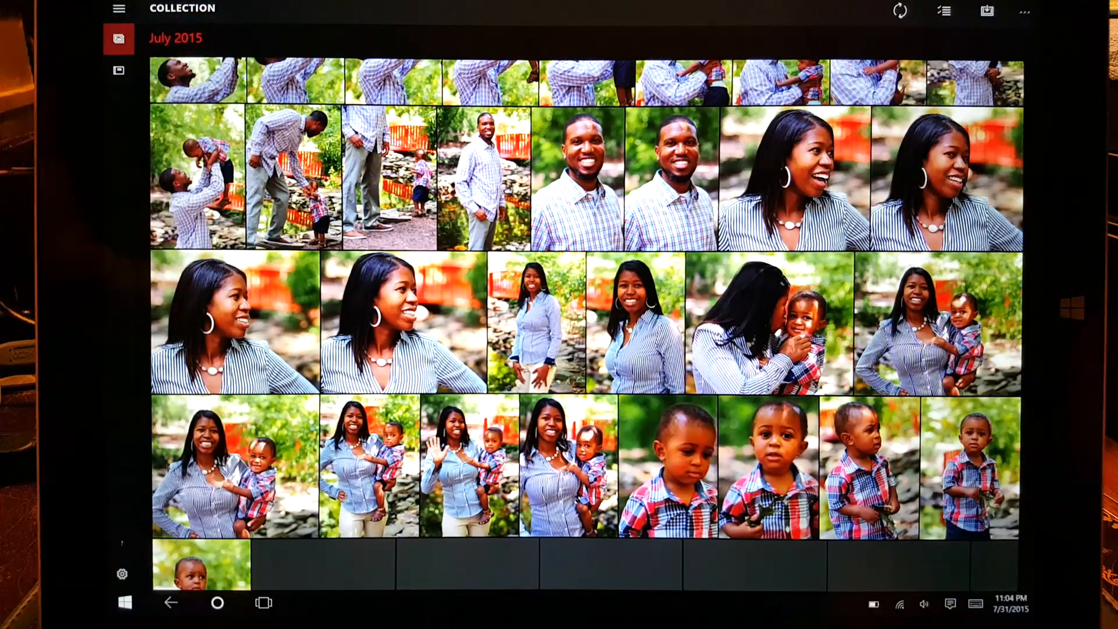
scroll(up, 3)
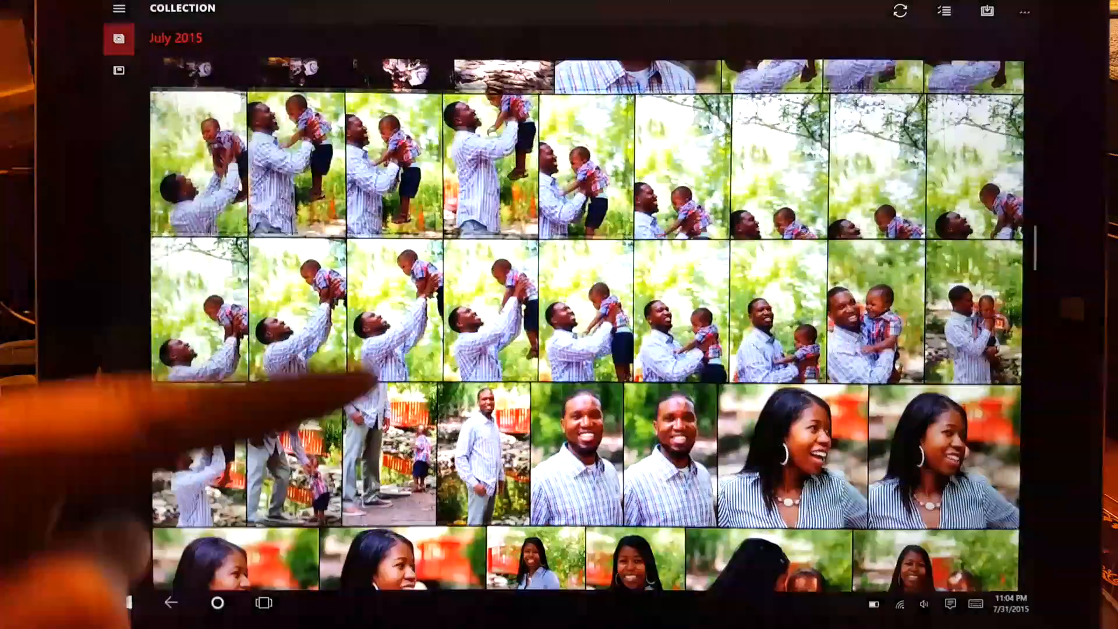
scroll(down, 3)
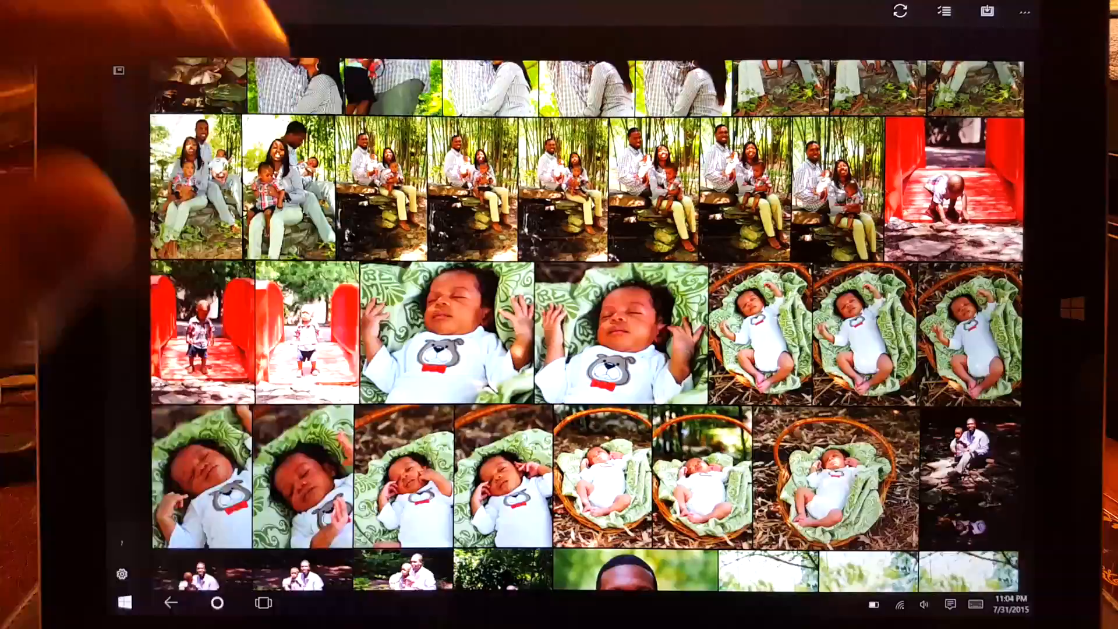
scroll(up, 3)
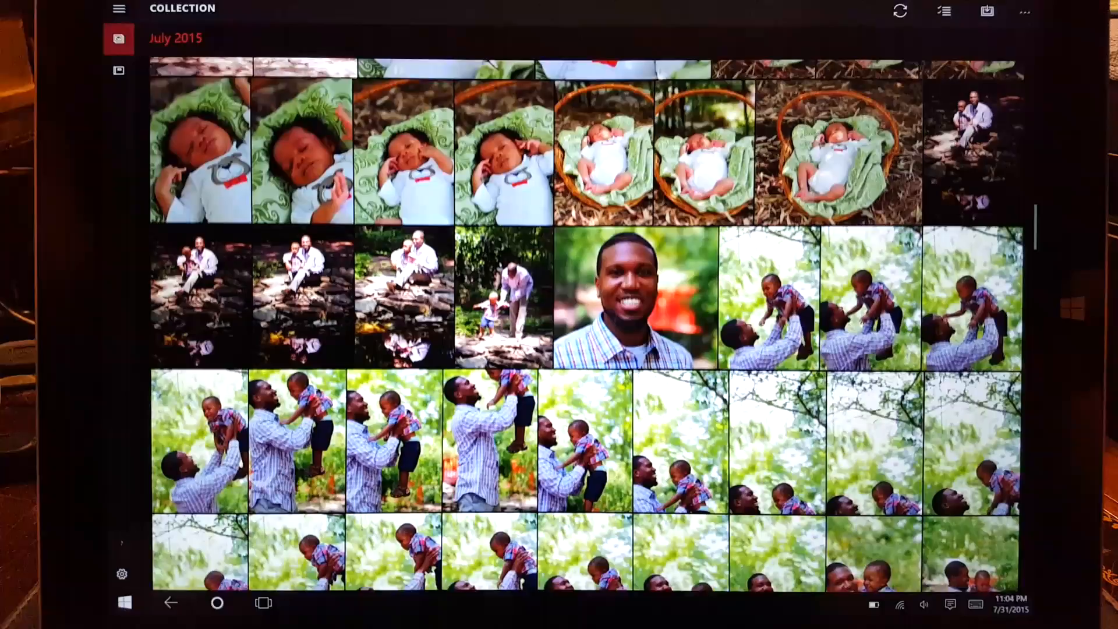
scroll(up, 3)
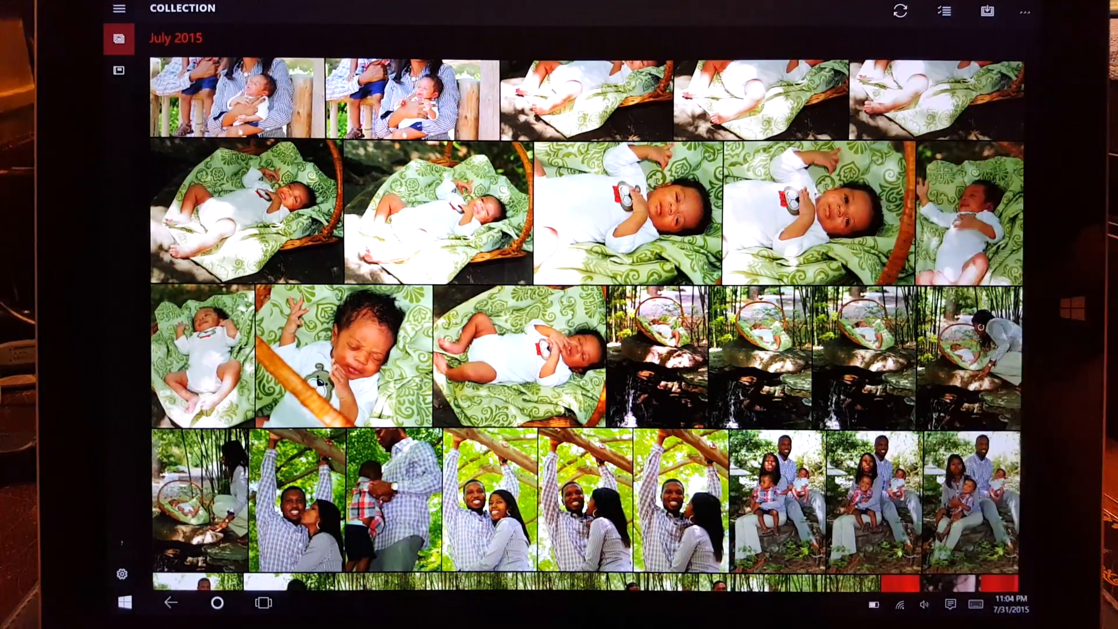
scroll(down, 3)
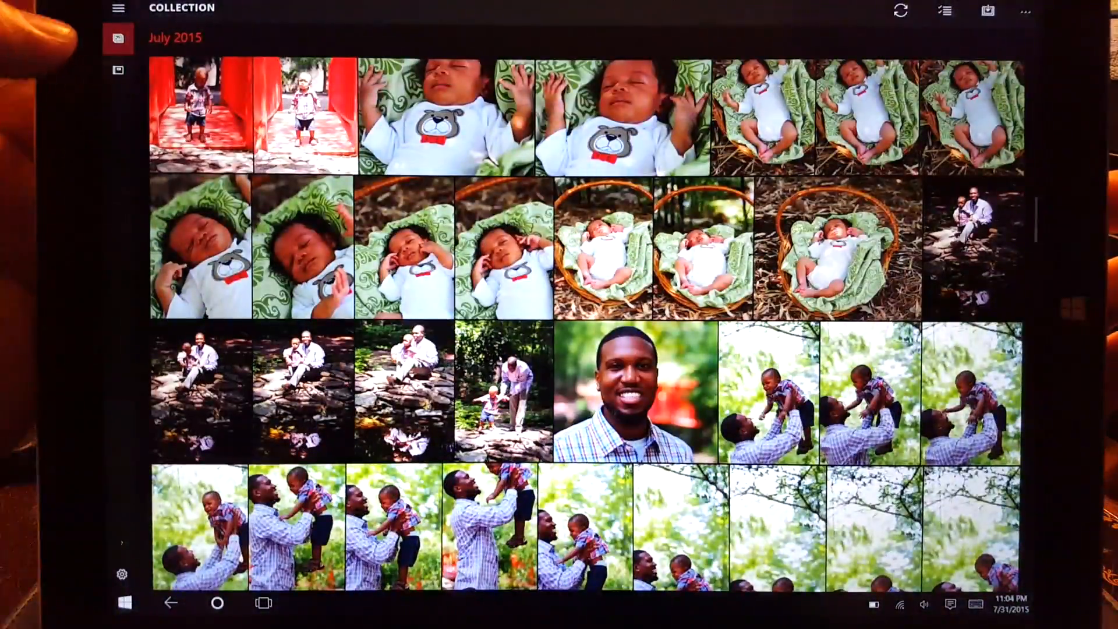
click(118, 70)
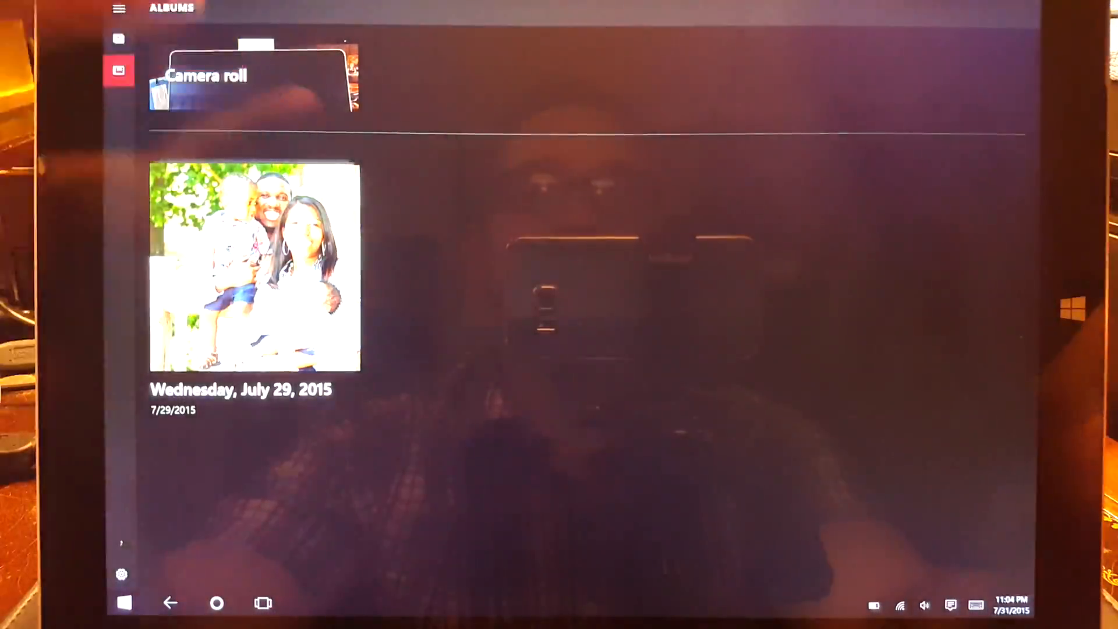
Browse the May 2015 pictures in the Camera roll album, then go back to Start.
click(253, 77)
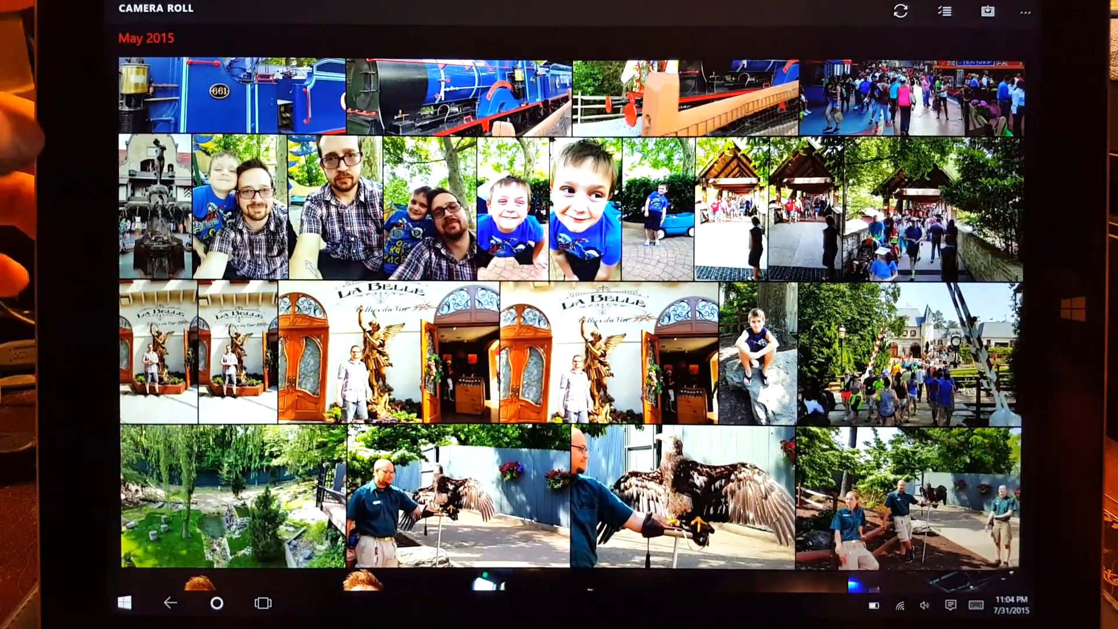
click(124, 603)
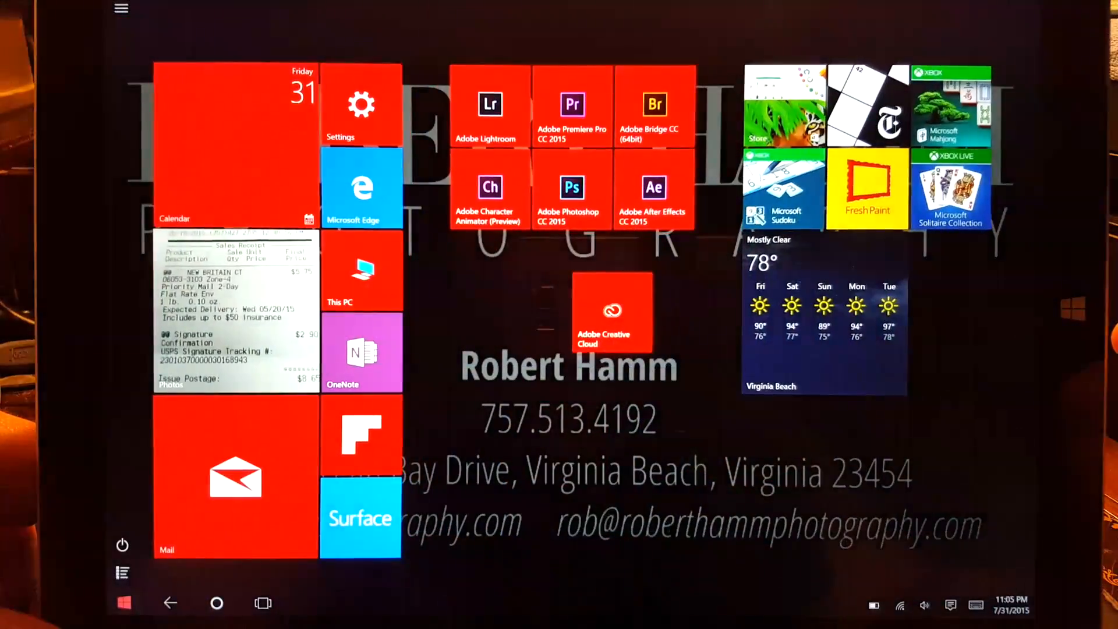
View This PC's folders and drives twice from Start, then switch back to Photos.
click(362, 273)
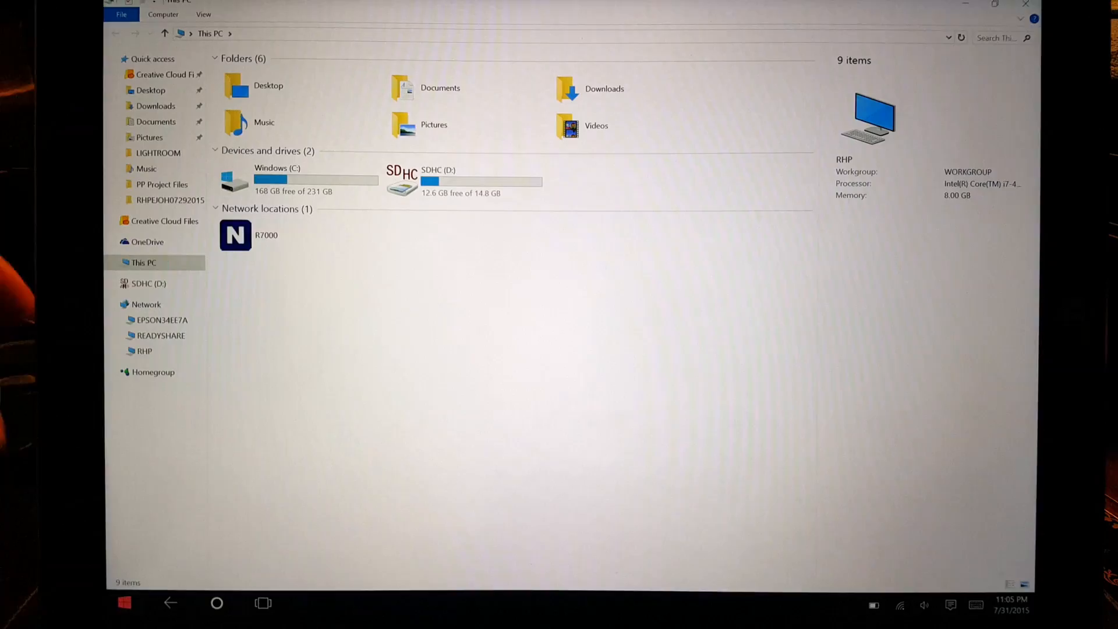
click(124, 603)
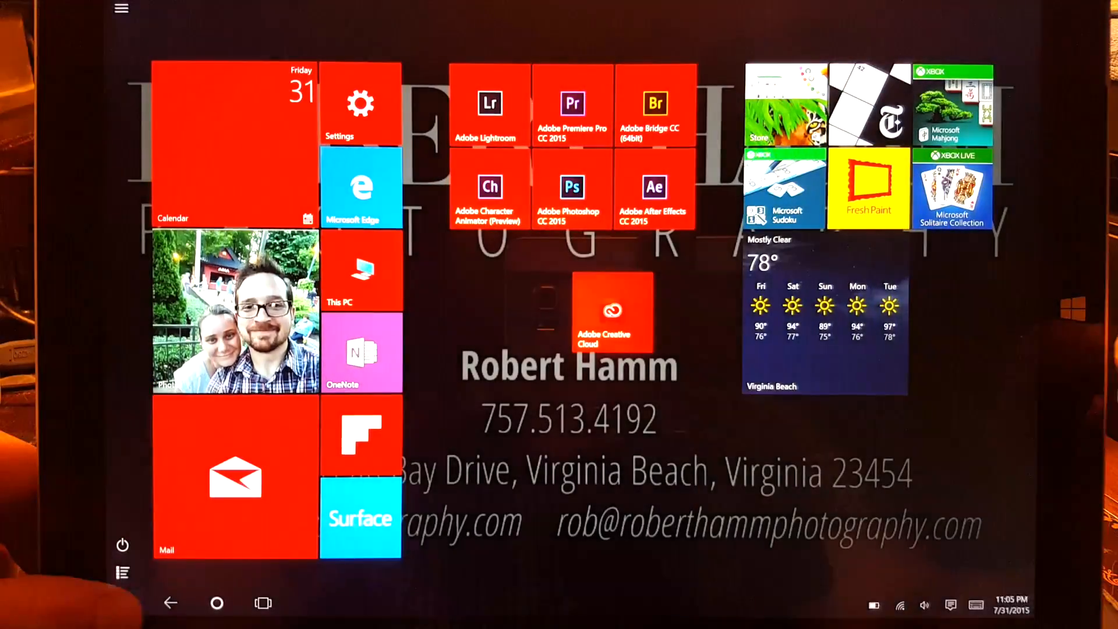
click(362, 271)
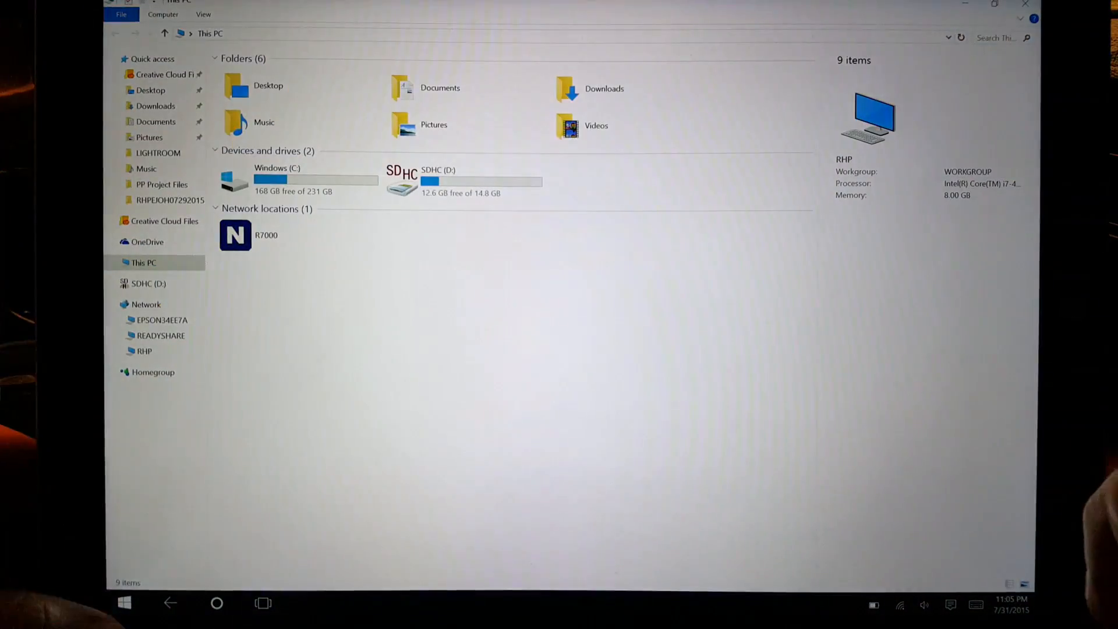
click(124, 603)
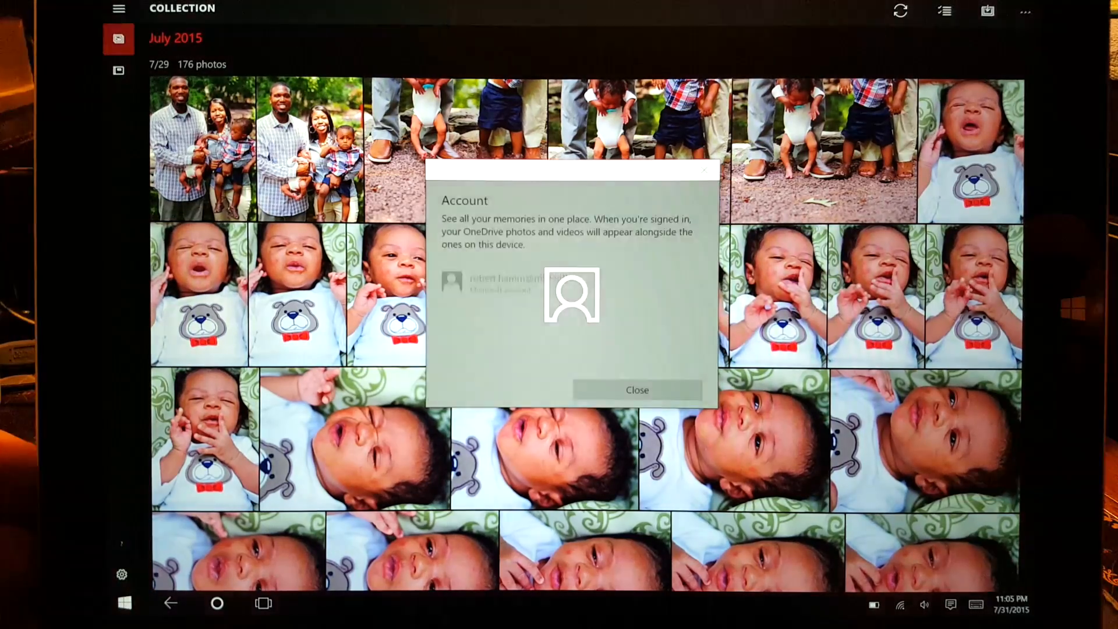
Close the Account flyout and snap the July 2015 collection beside This PC.
click(635, 390)
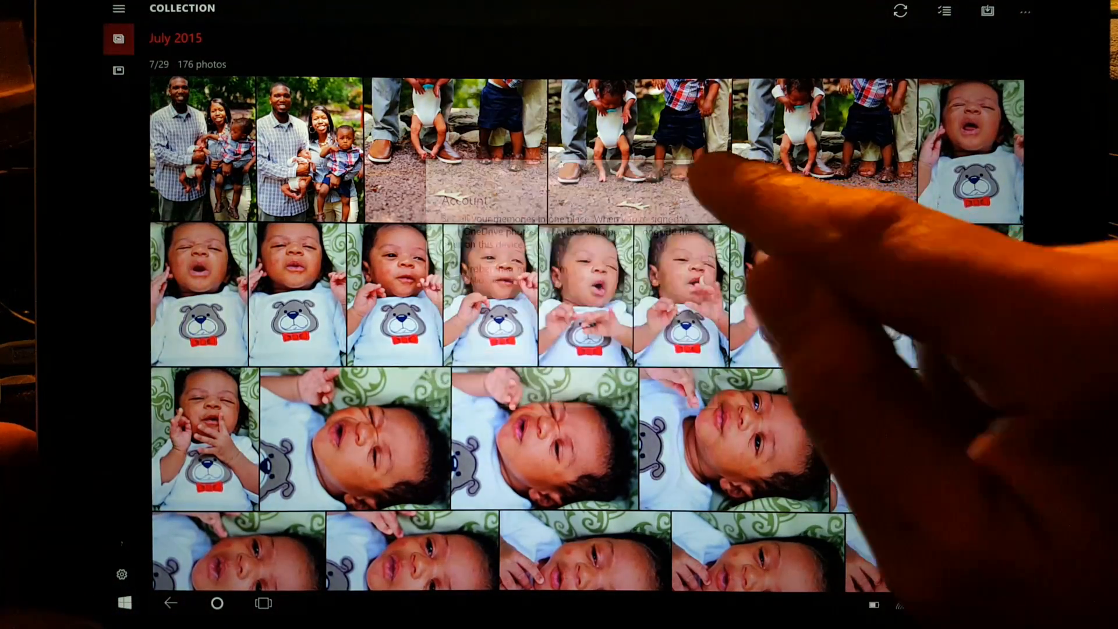
click(124, 603)
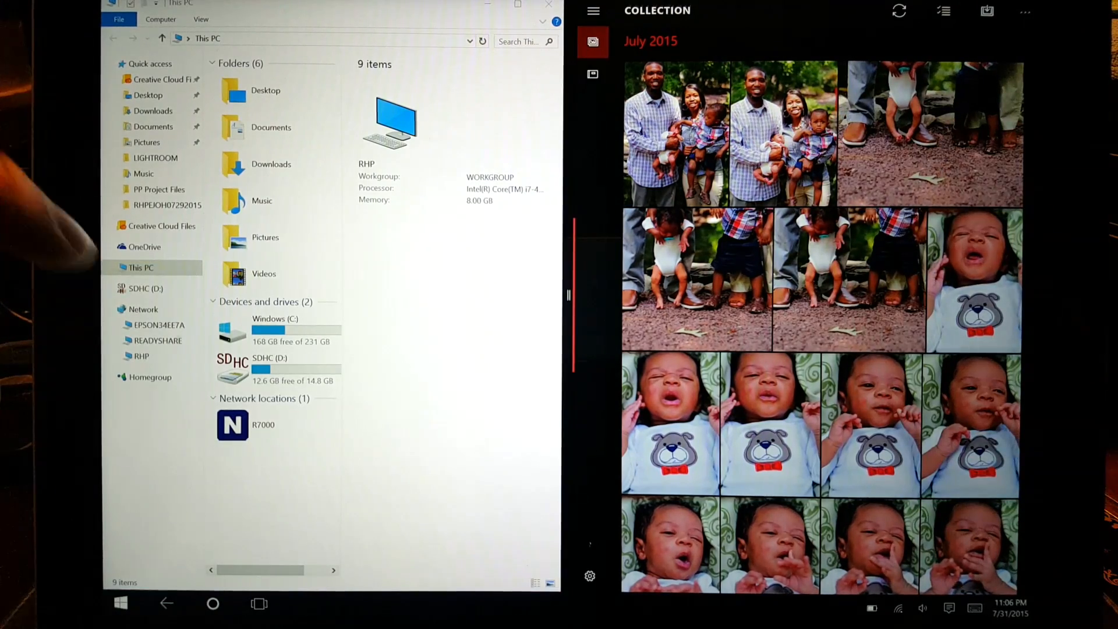
Open the July 29 baby-on-gravel photo in the right pane and adjust the split.
click(274, 331)
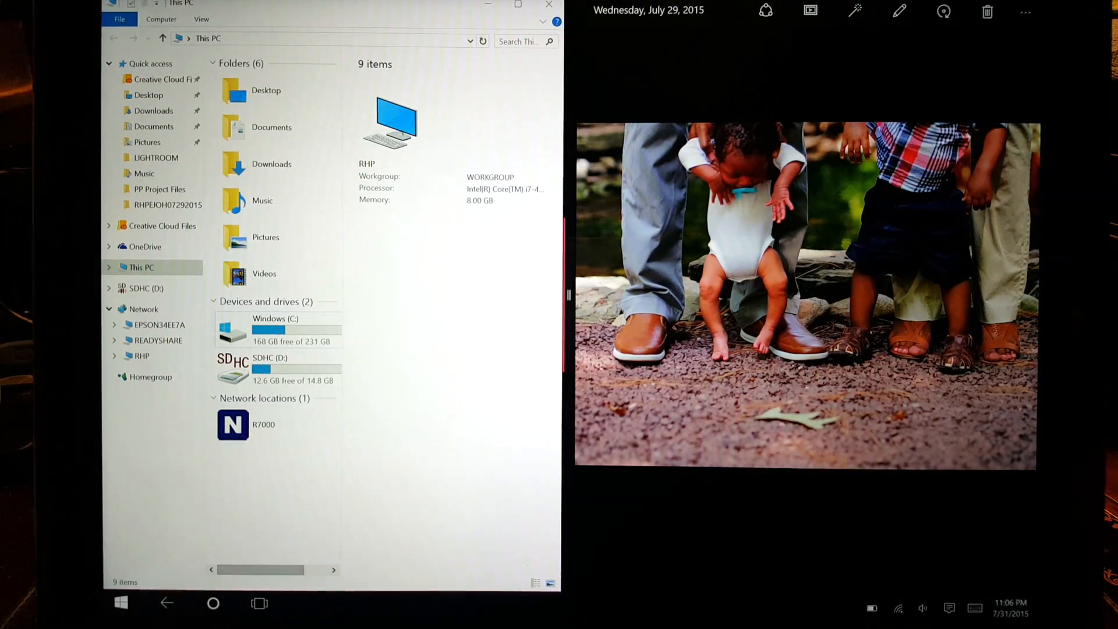
click(153, 110)
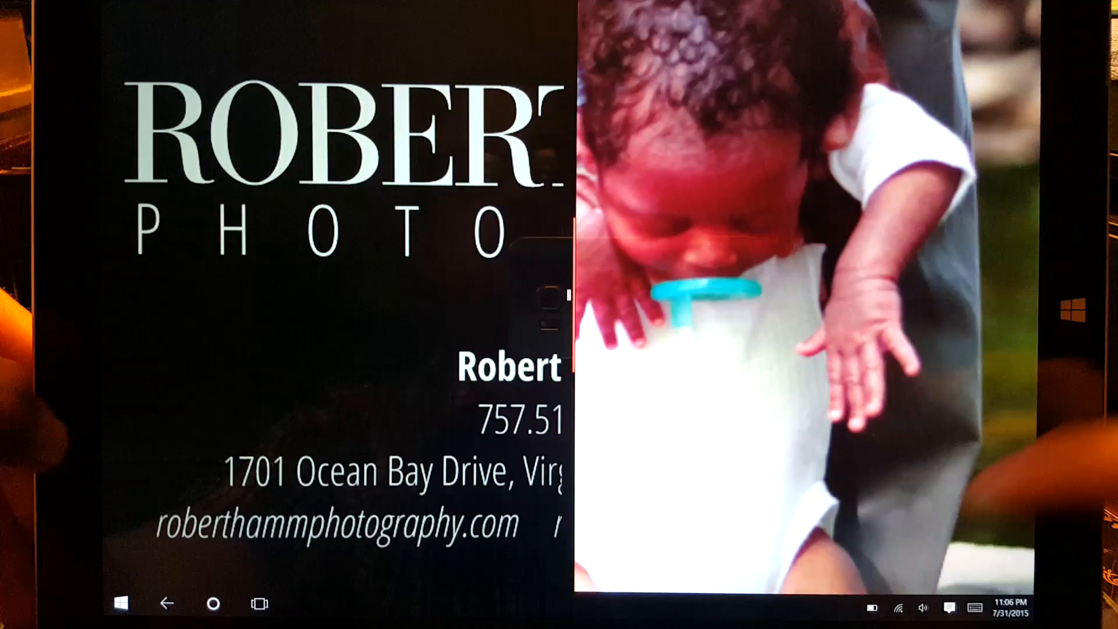
click(121, 603)
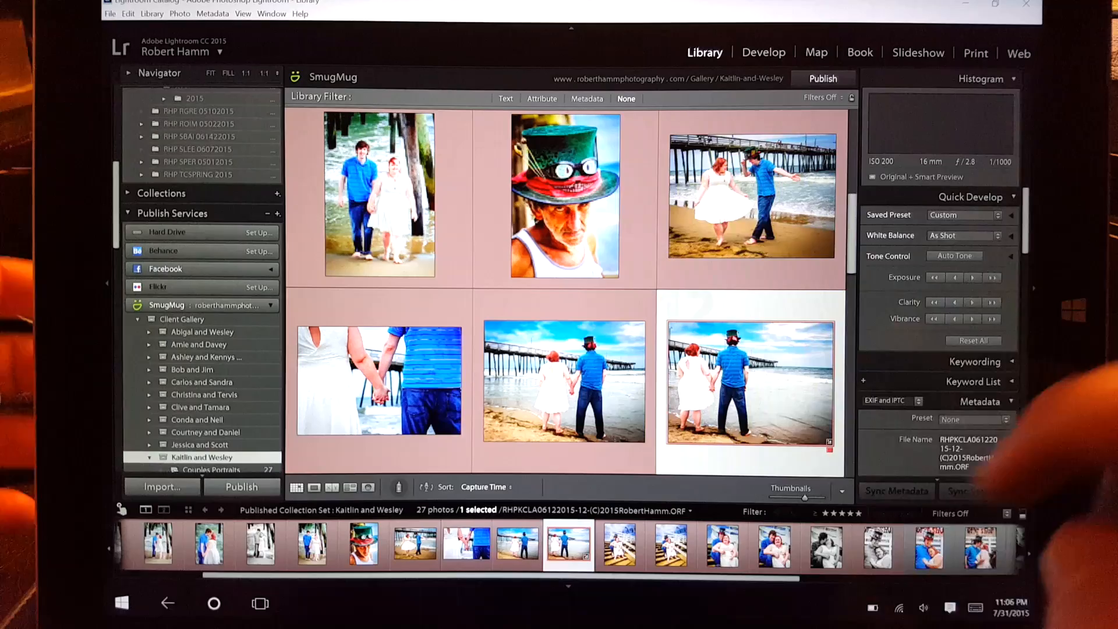
Open the top-hat portrait in Lightroom's Loupe view, then return to Start.
click(563, 204)
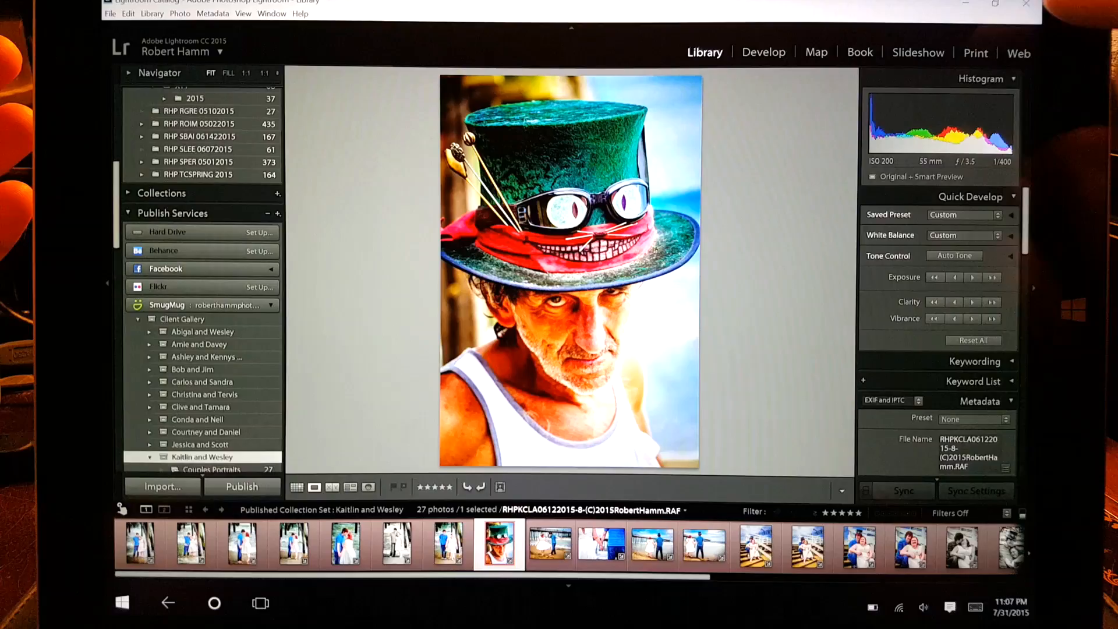
click(121, 604)
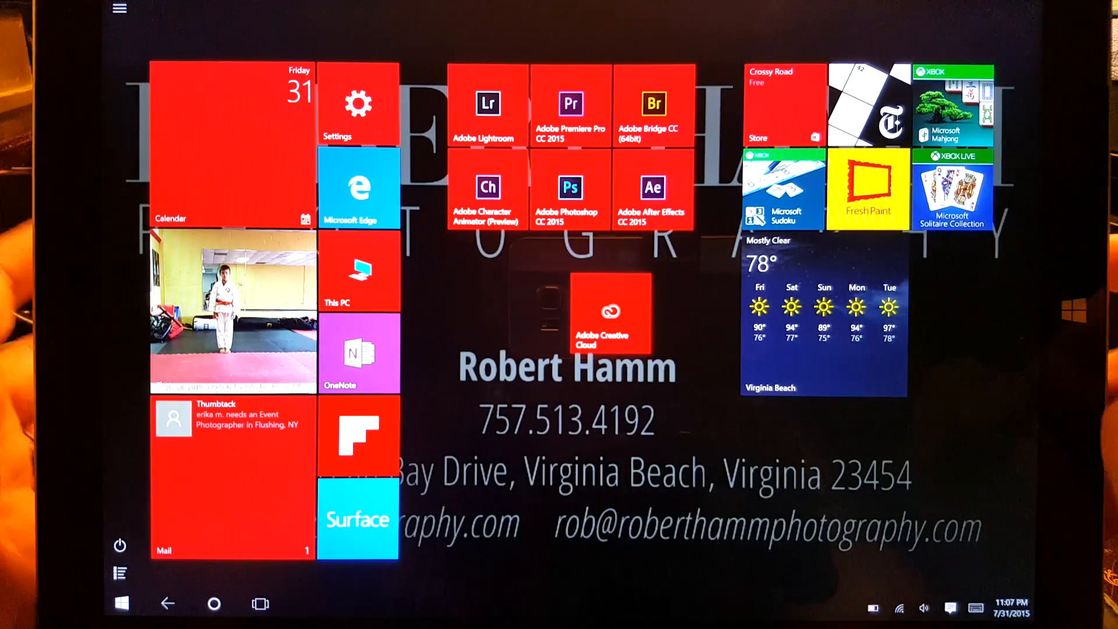
click(950, 605)
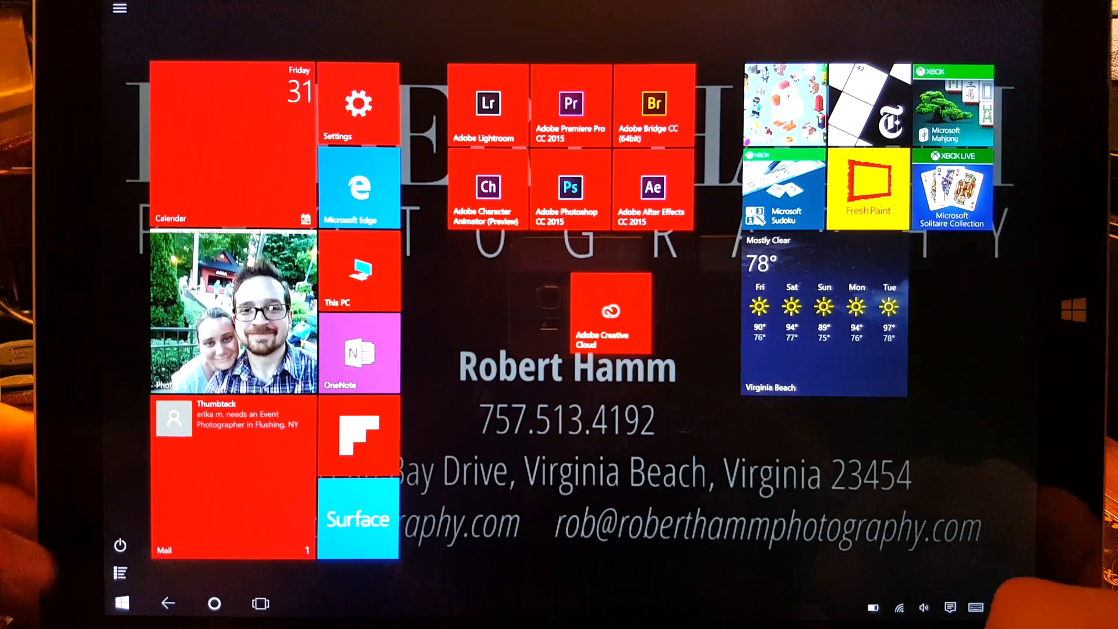
click(120, 546)
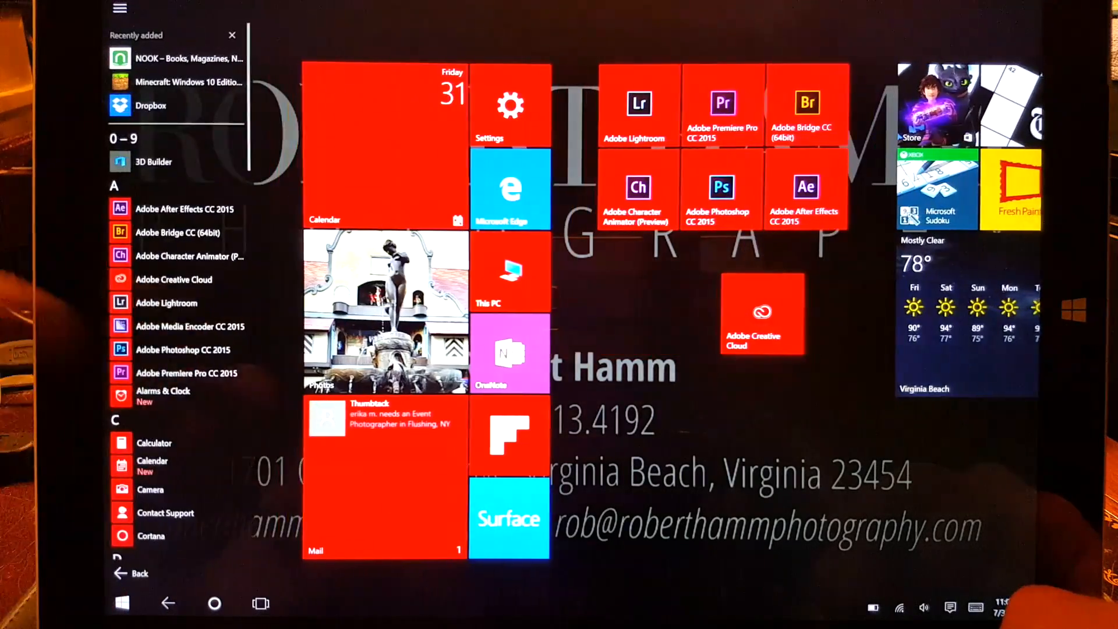
scroll(down, 3)
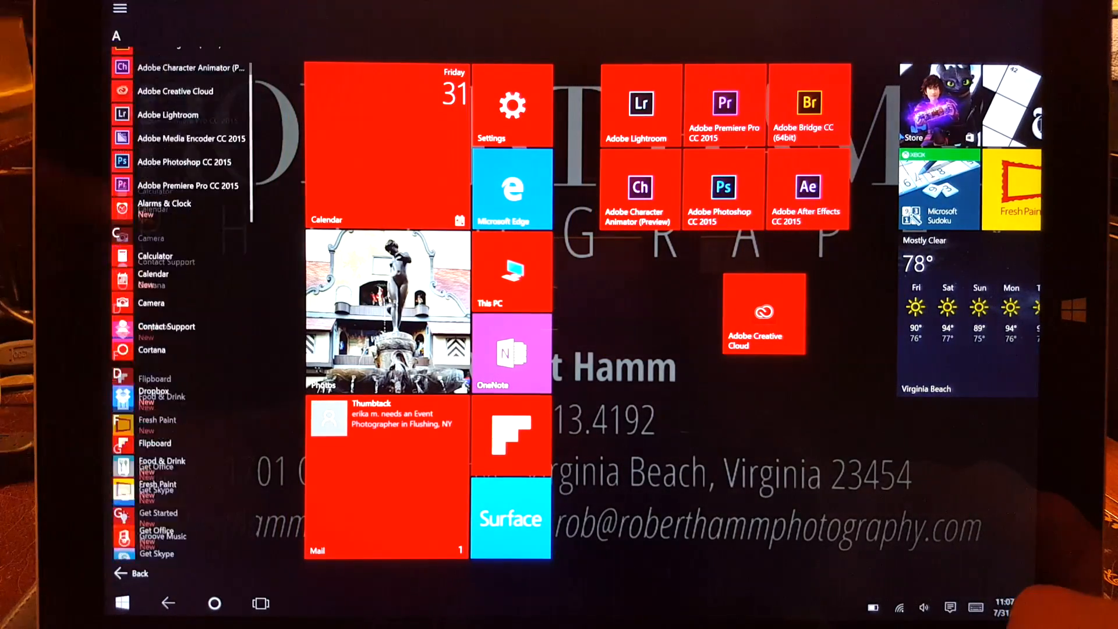
scroll(down, 3)
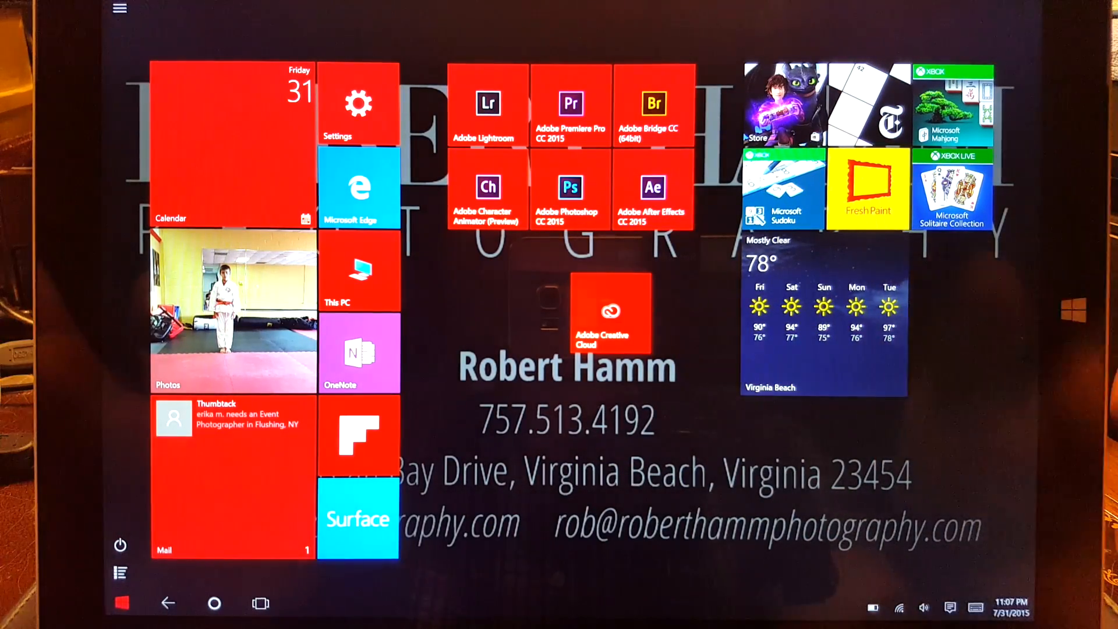
Turn off the Tablet mode quick action in Action Center.
click(950, 607)
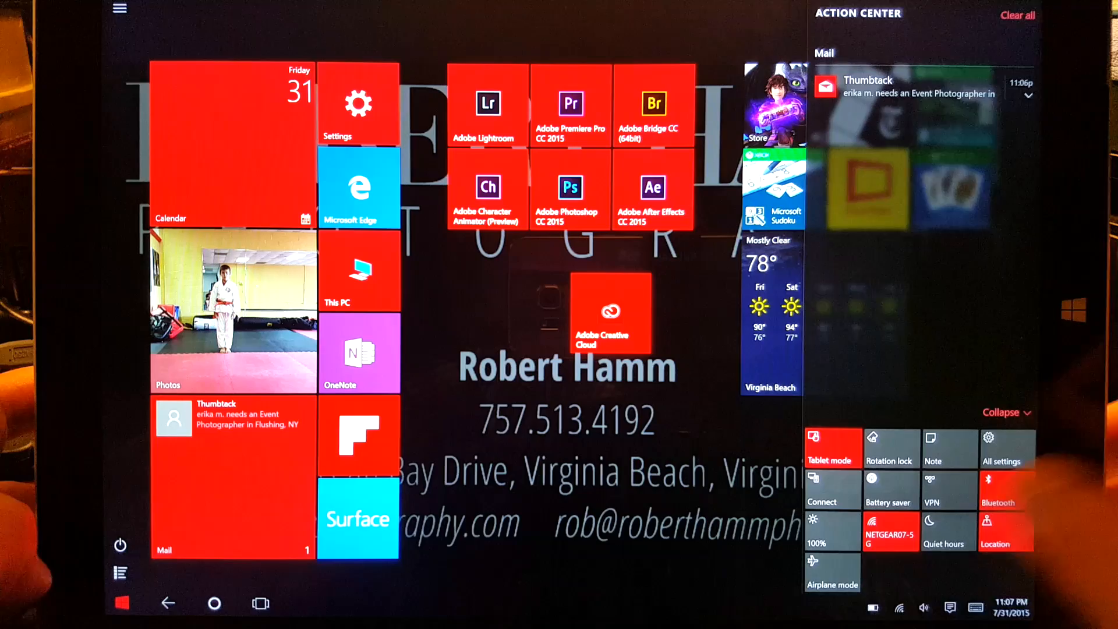
click(832, 449)
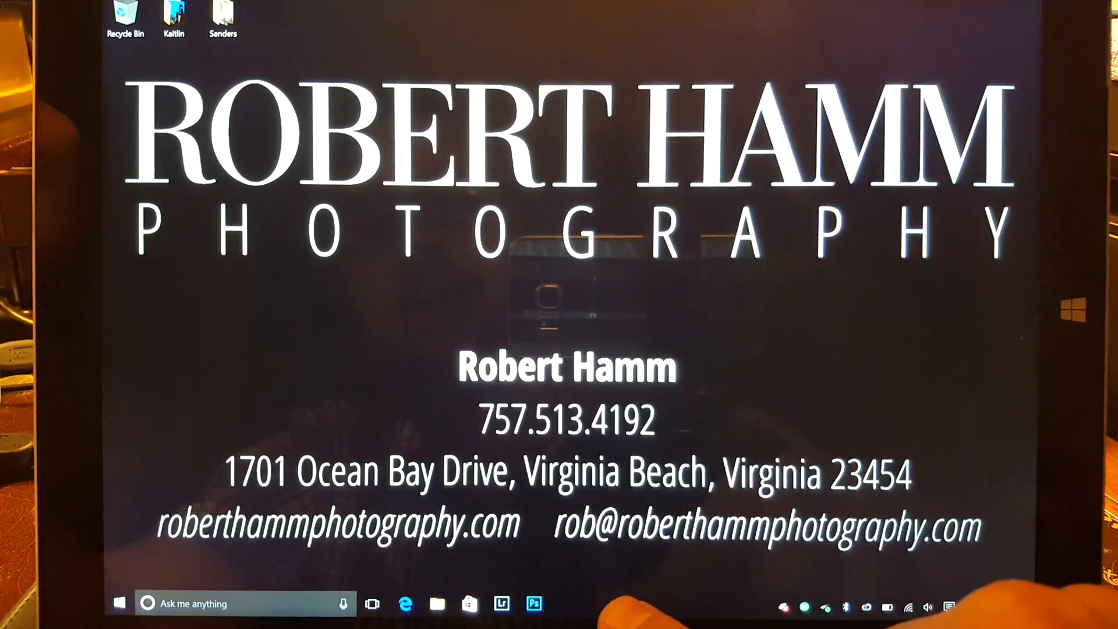
Open Taskbar and Start Menu Properties and review its Navigation and Toolbars tabs.
right_click(713, 595)
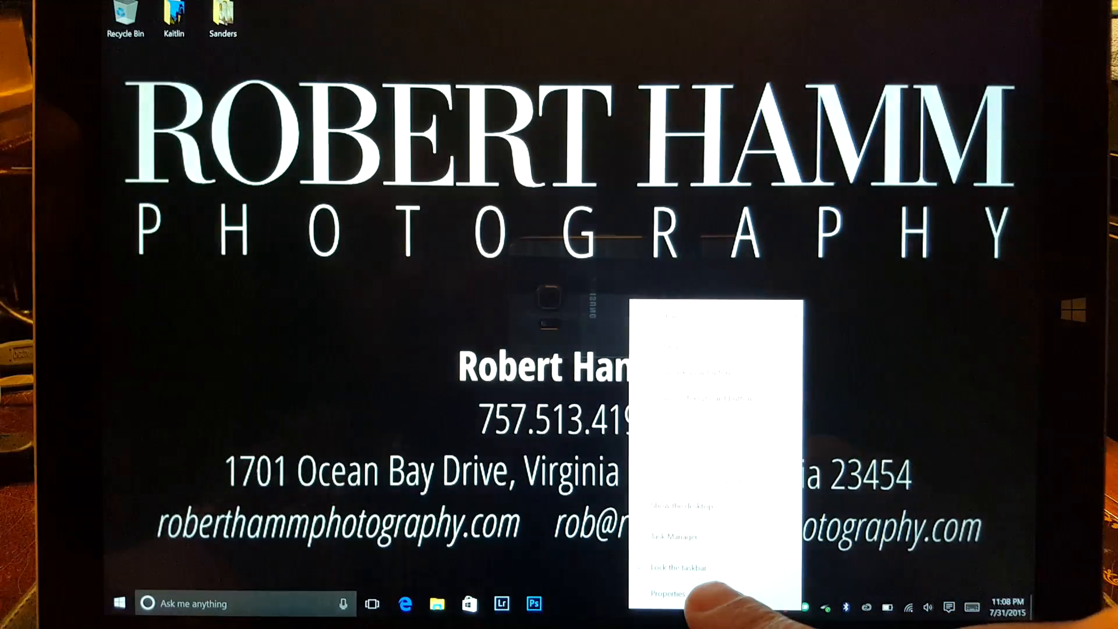
click(663, 592)
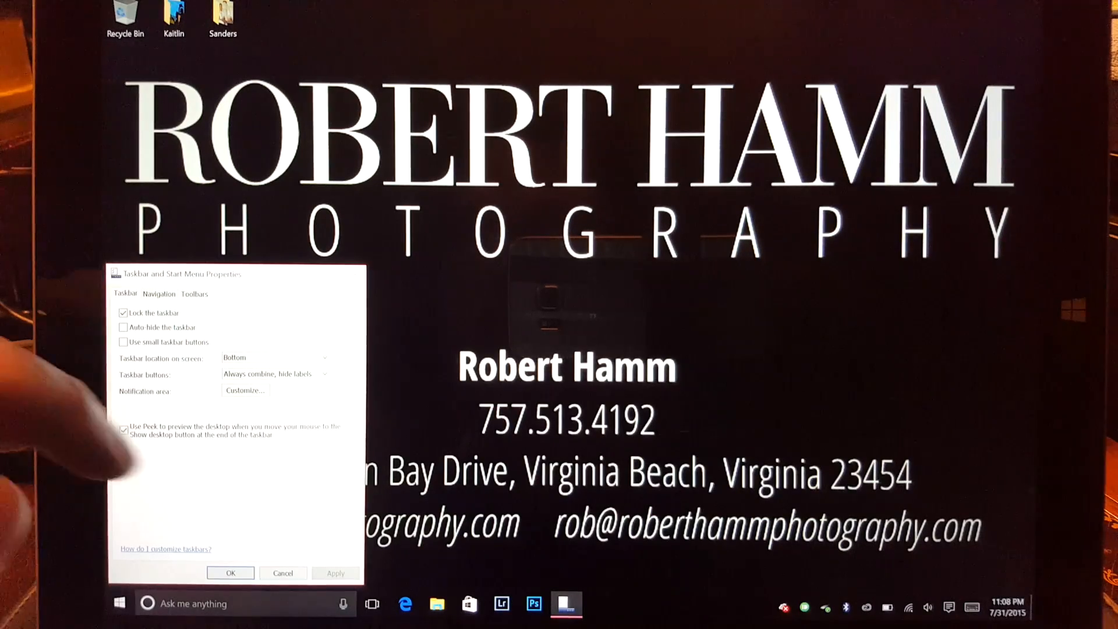
click(159, 293)
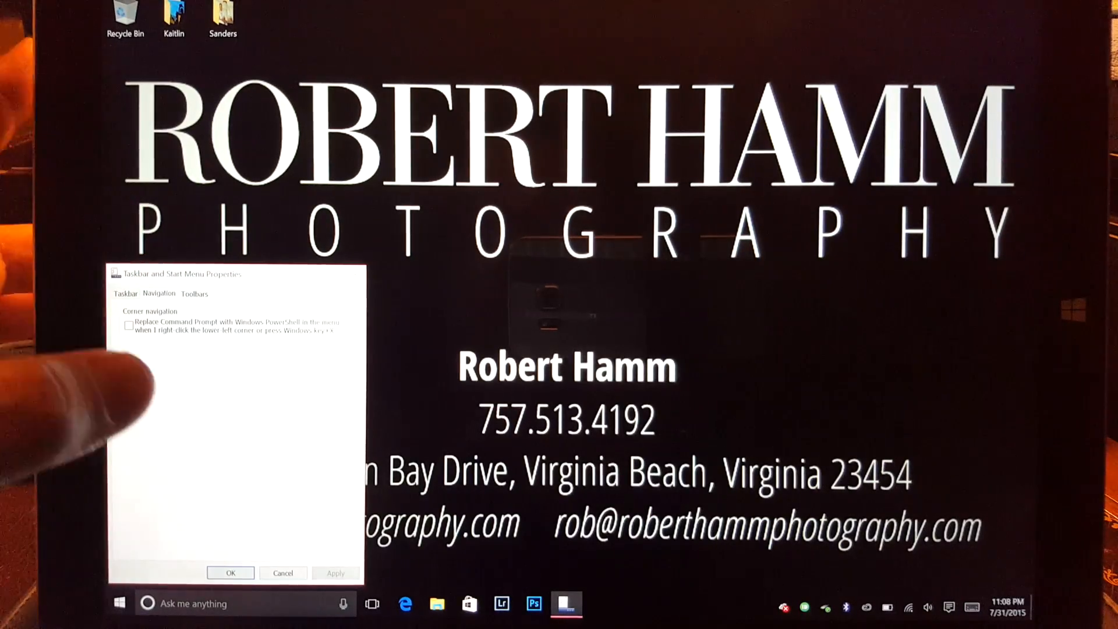
click(193, 293)
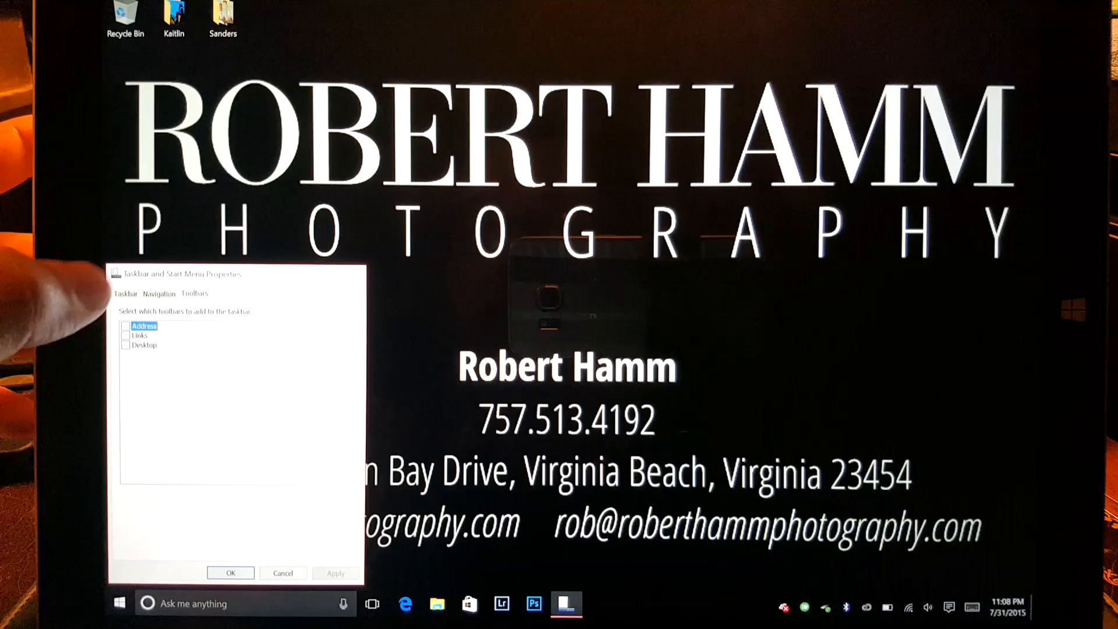